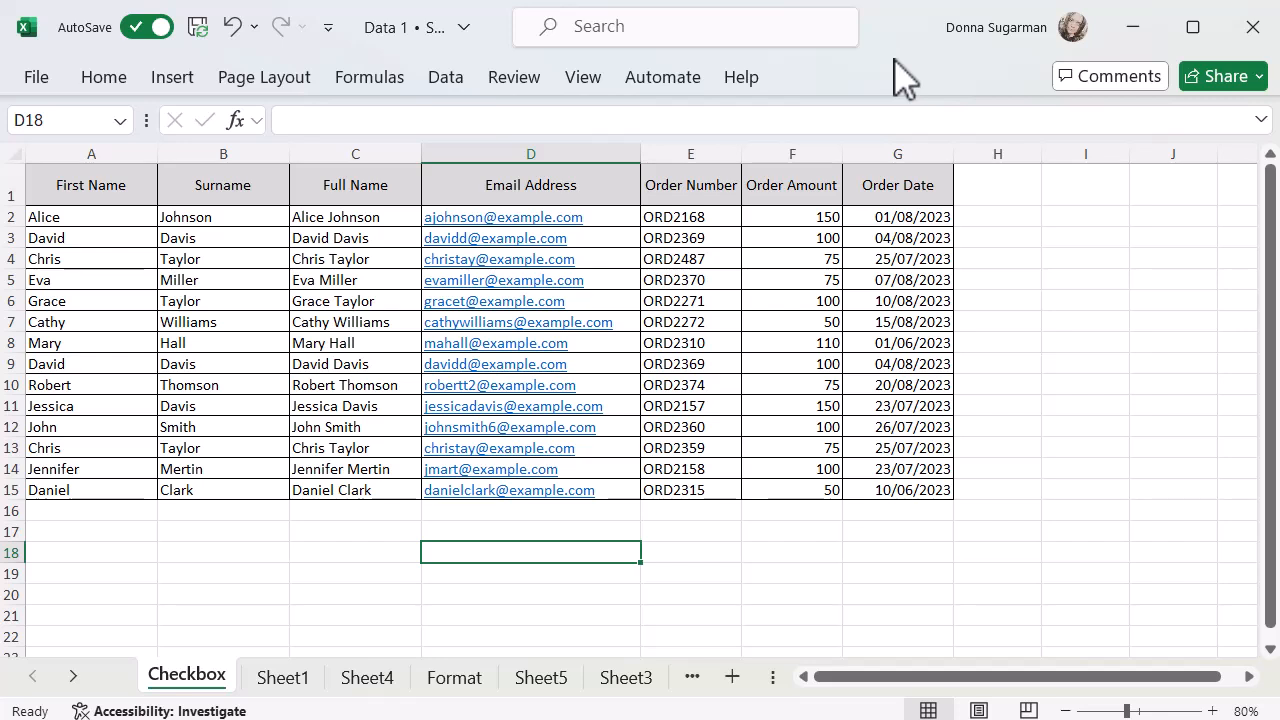
# Select the customer order data range starting from A1.
pyautogui.click(898, 490)
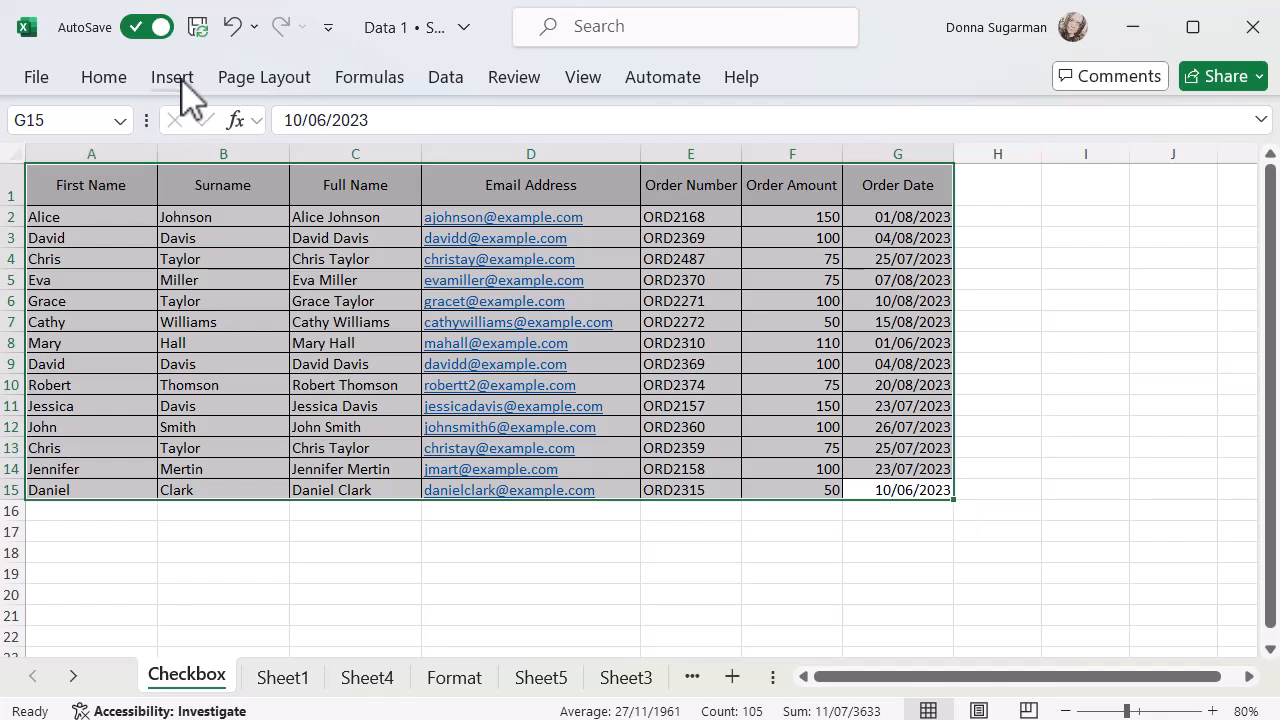
# Bring up Create Table for the range $A$1:$G$15 with headers included.
pyautogui.click(172, 76)
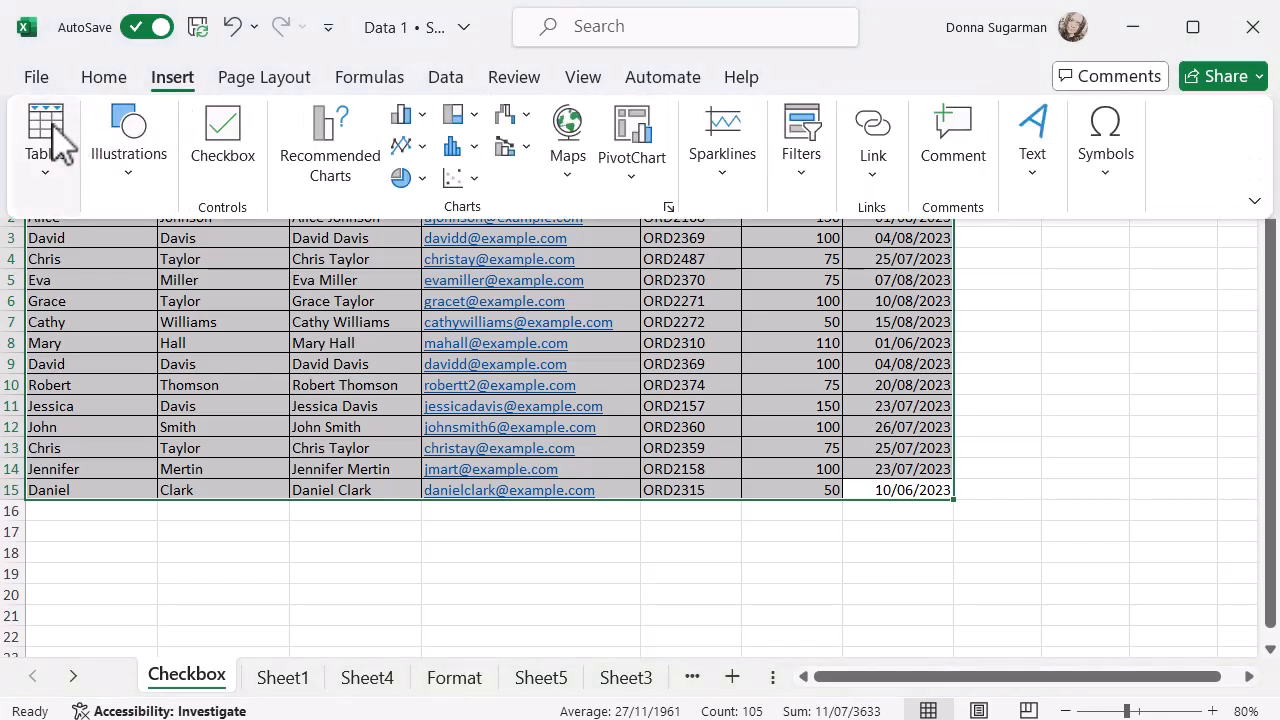
pyautogui.click(46, 140)
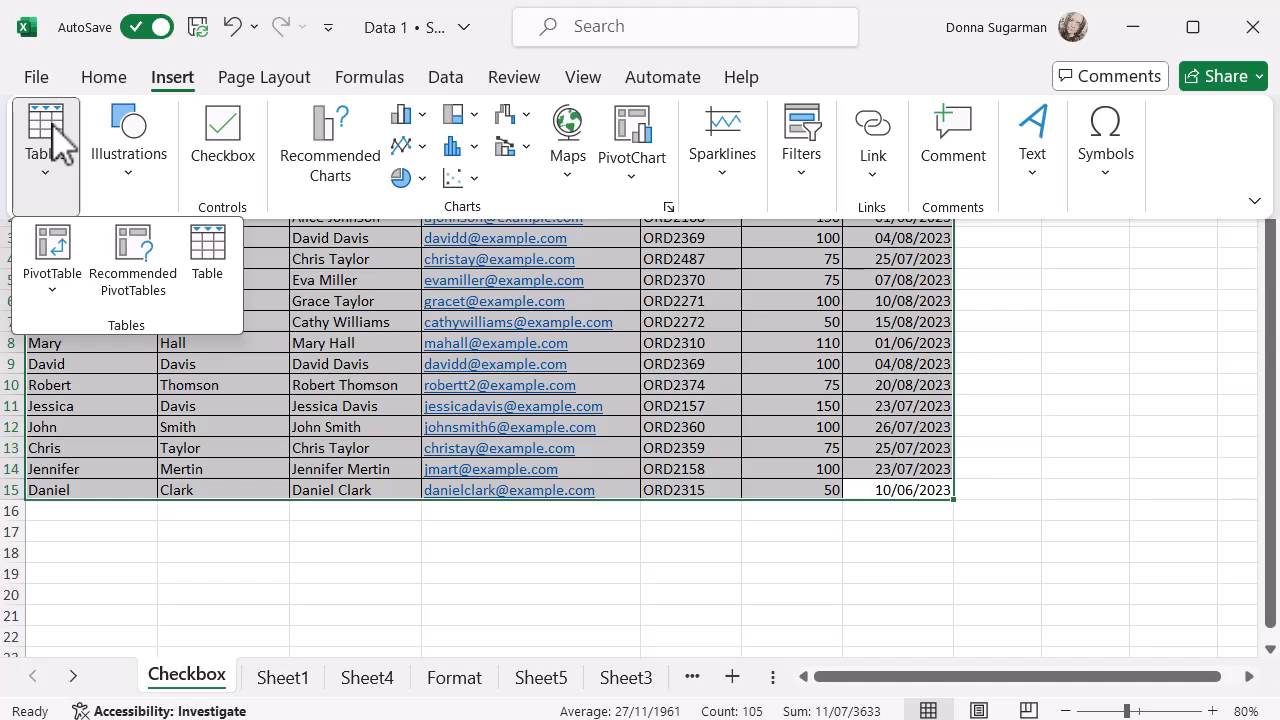
pyautogui.moveTo(208, 264)
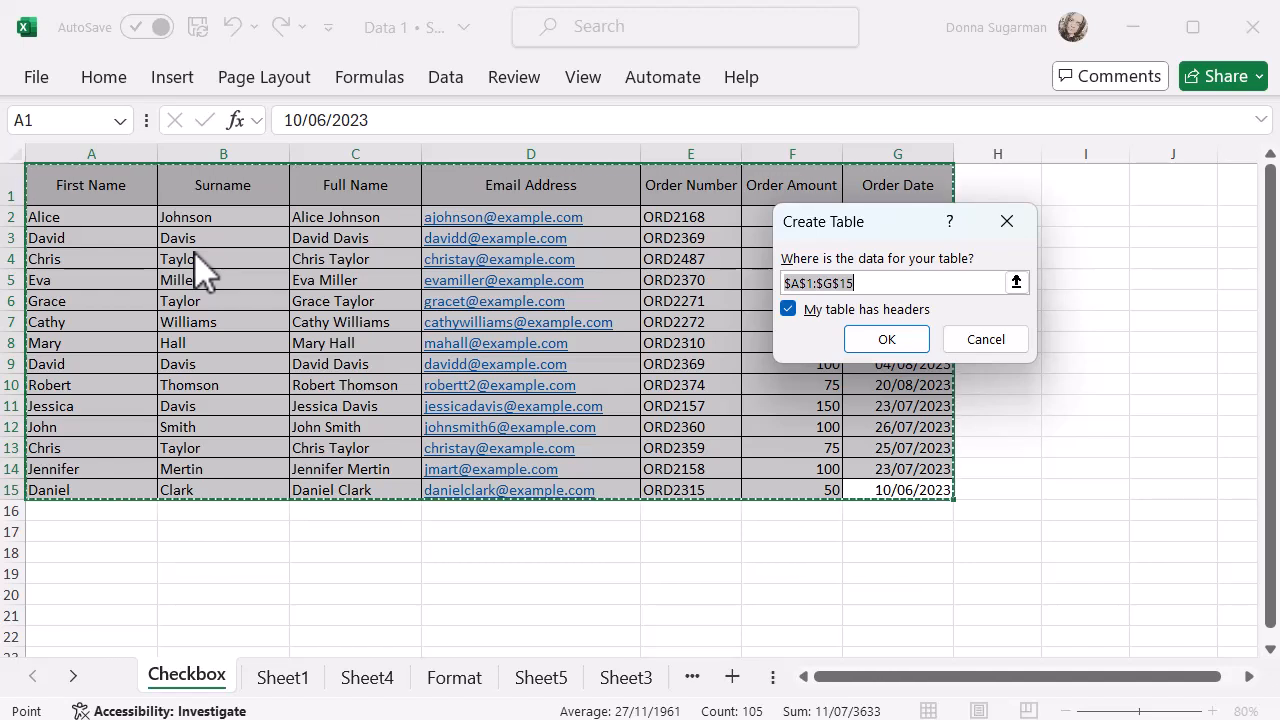
pyautogui.moveTo(1042, 600)
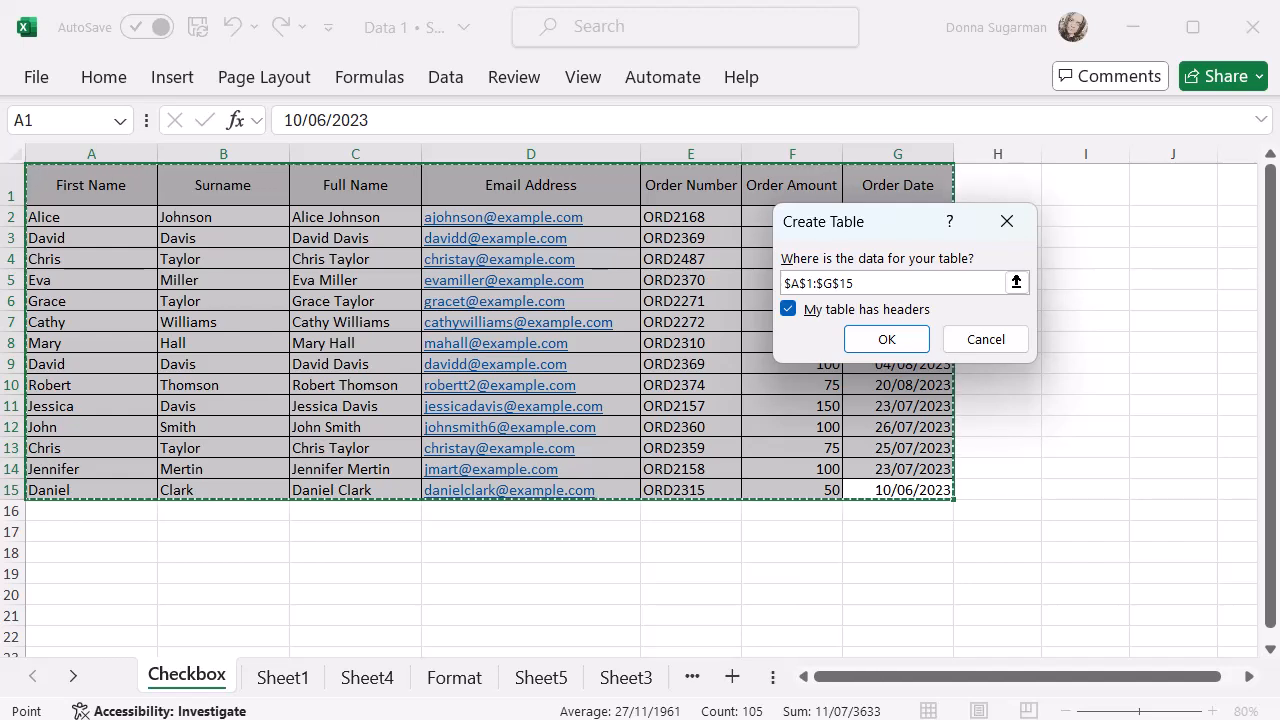
pyautogui.moveTo(890, 356)
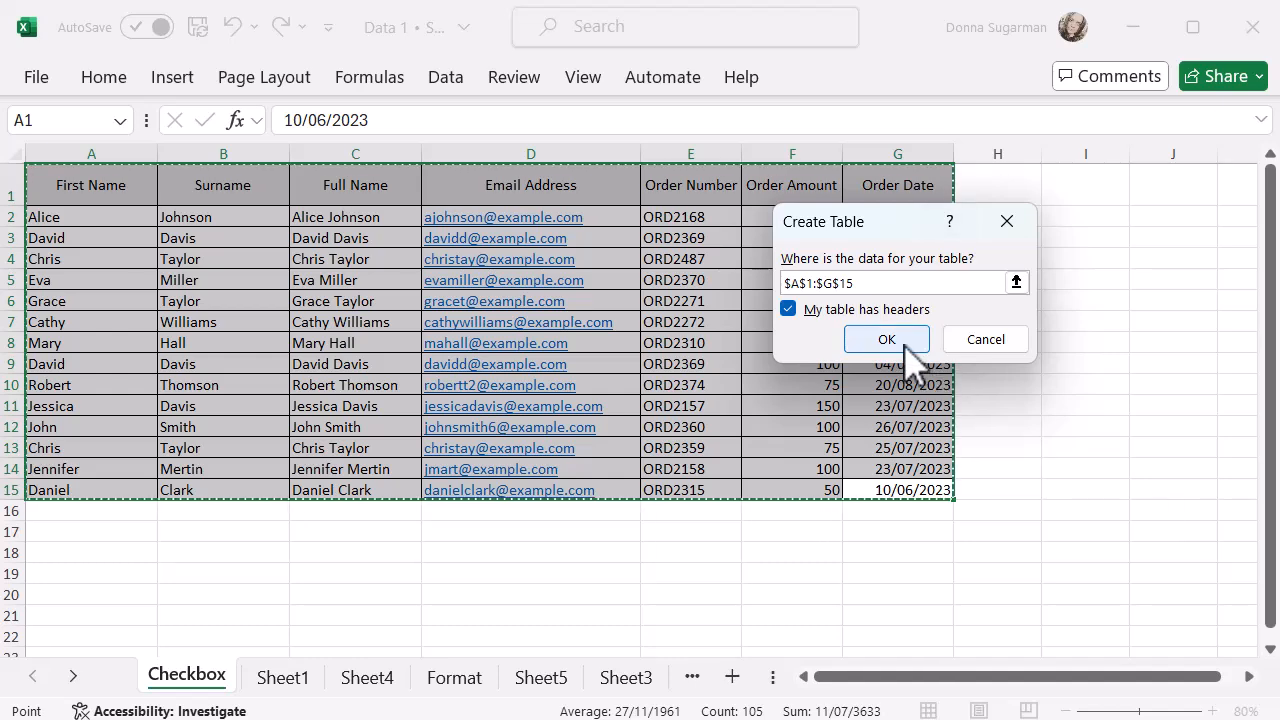
# Confirm the table creation, dismiss the Analyse Data prompt and deselect to view the banded rows.
pyautogui.click(886, 340)
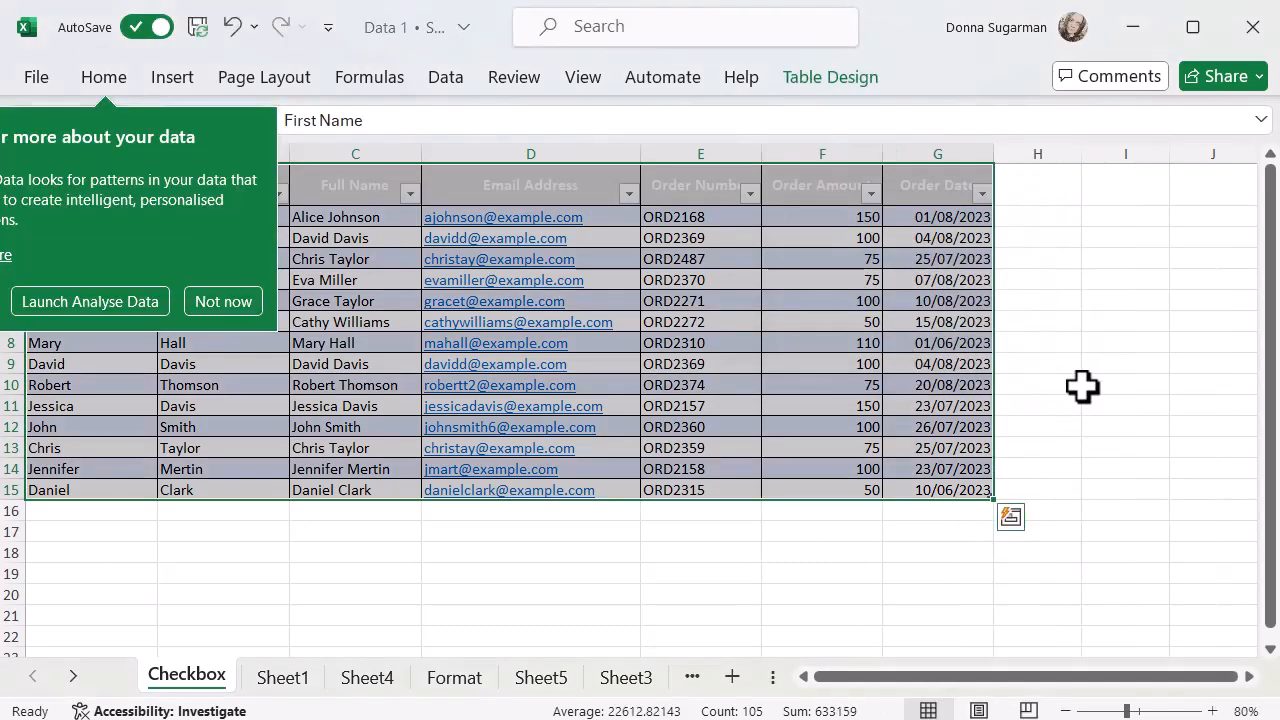
pyautogui.click(222, 300)
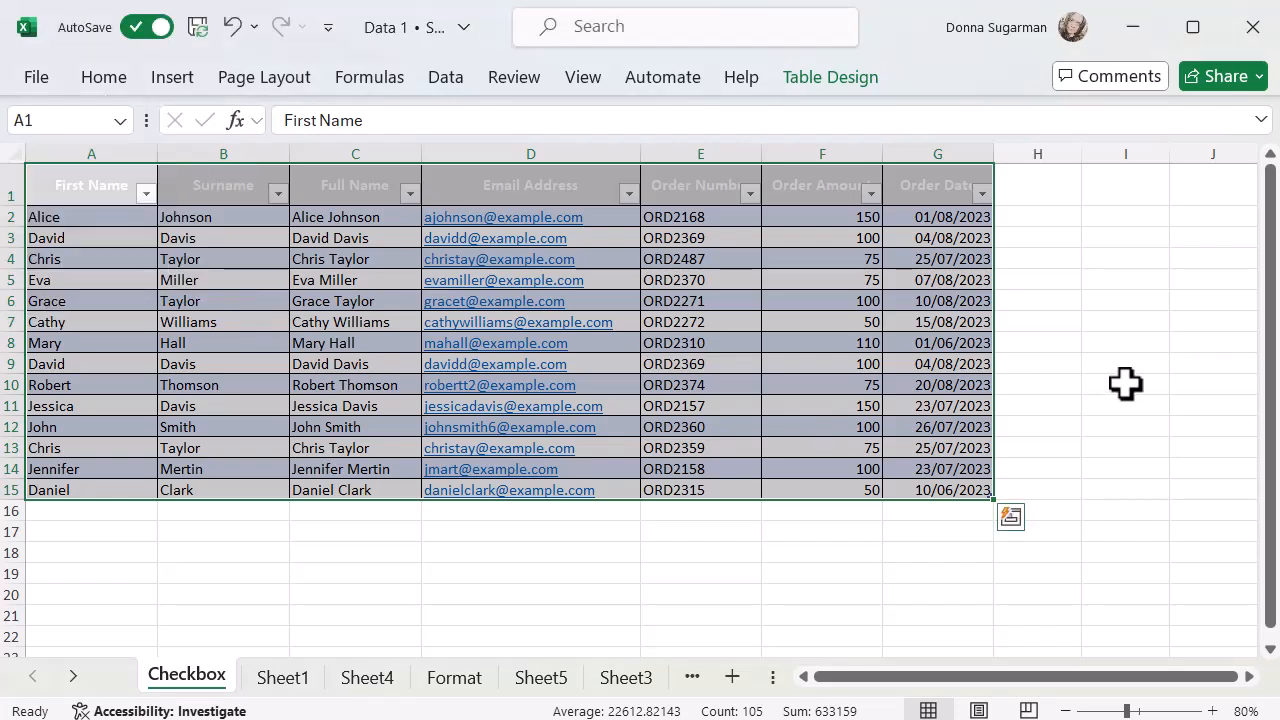
pyautogui.click(1124, 384)
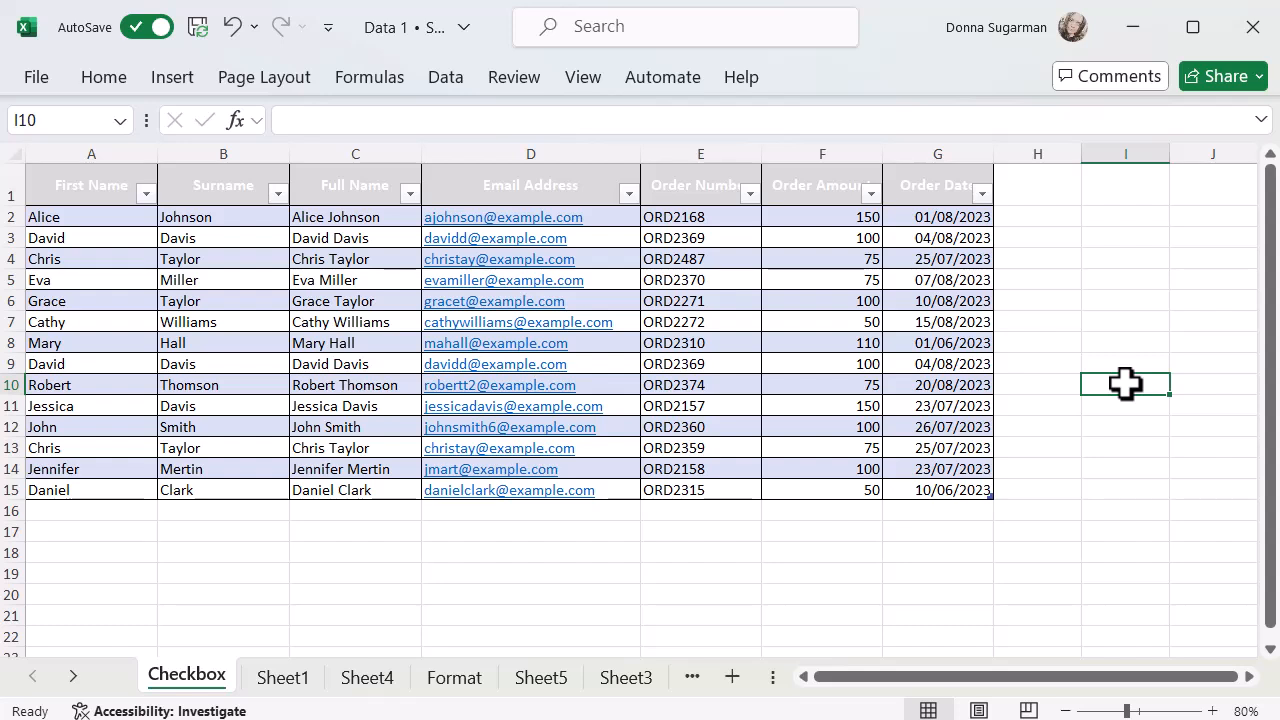
pyautogui.click(700, 320)
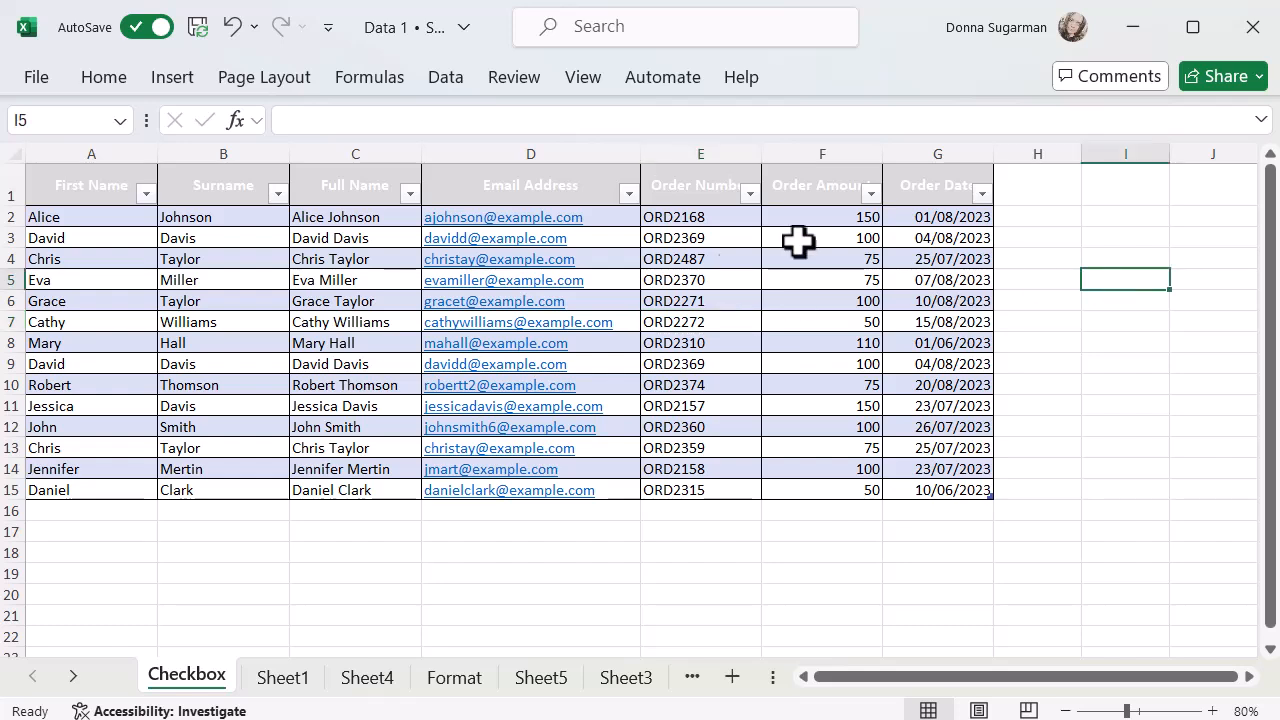
# Name the order table MasterData in its Table Design settings.
pyautogui.click(700, 280)
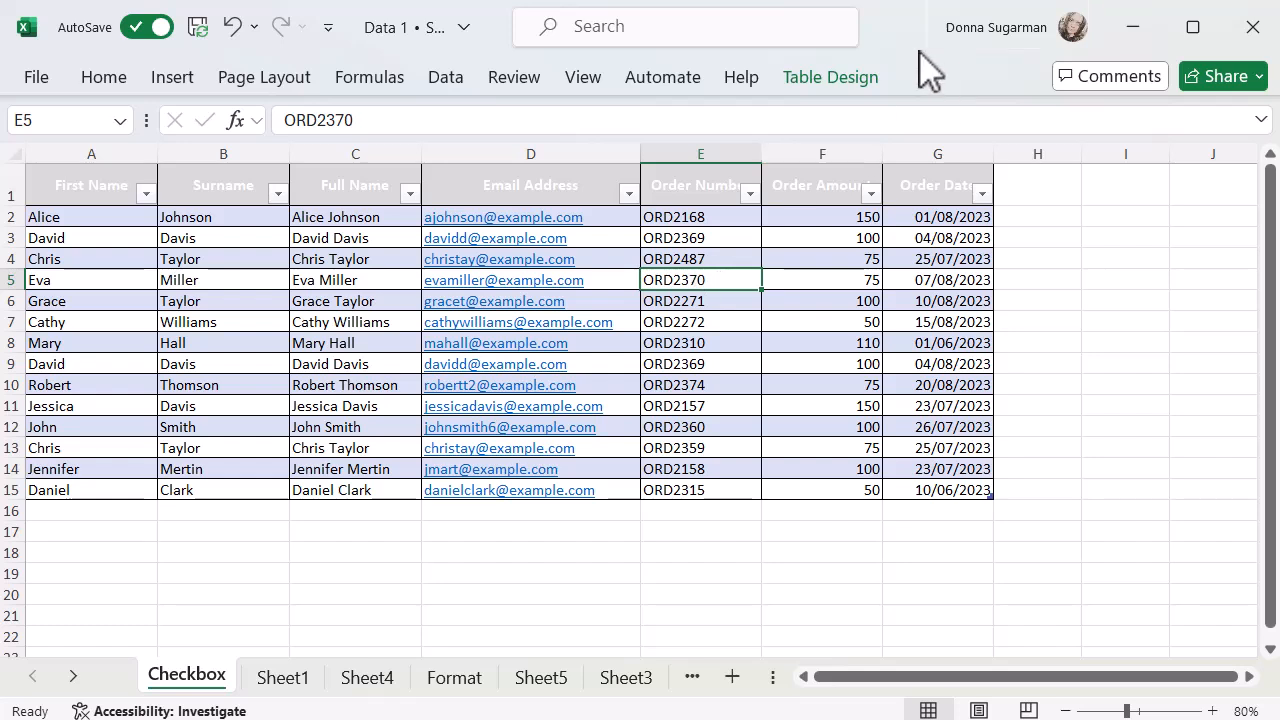
pyautogui.click(830, 76)
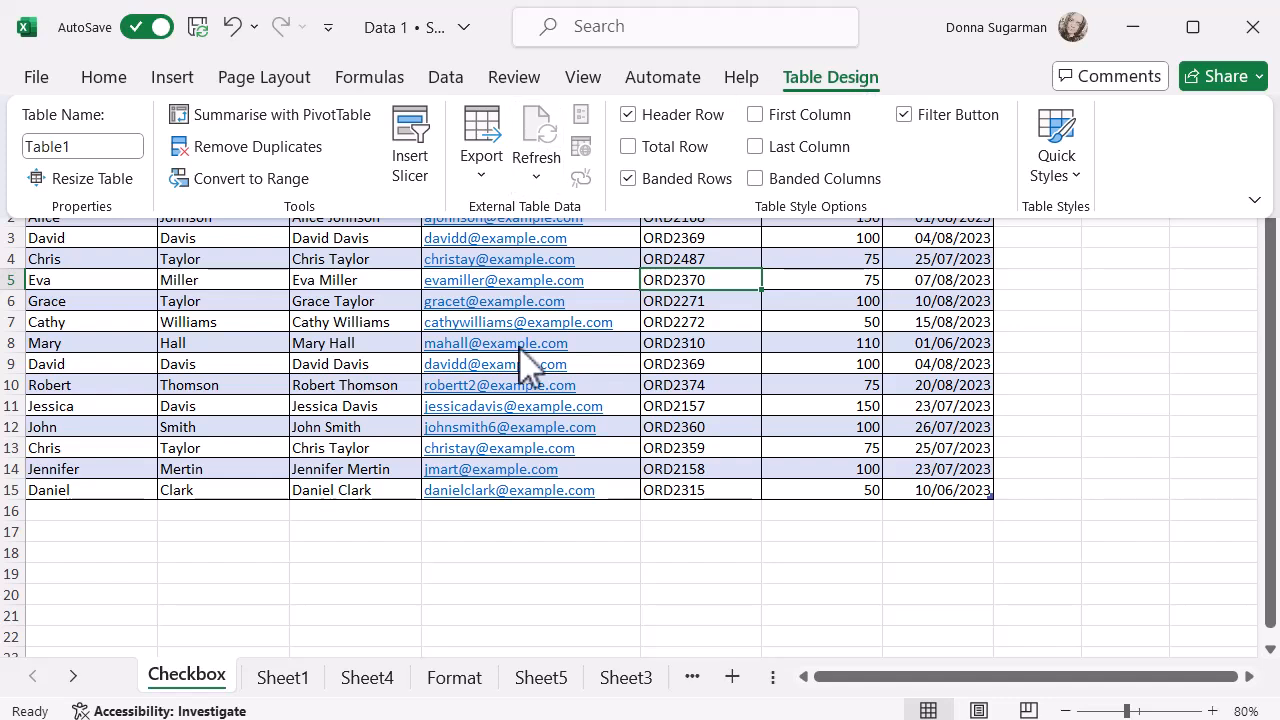
pyautogui.write('MasterData')
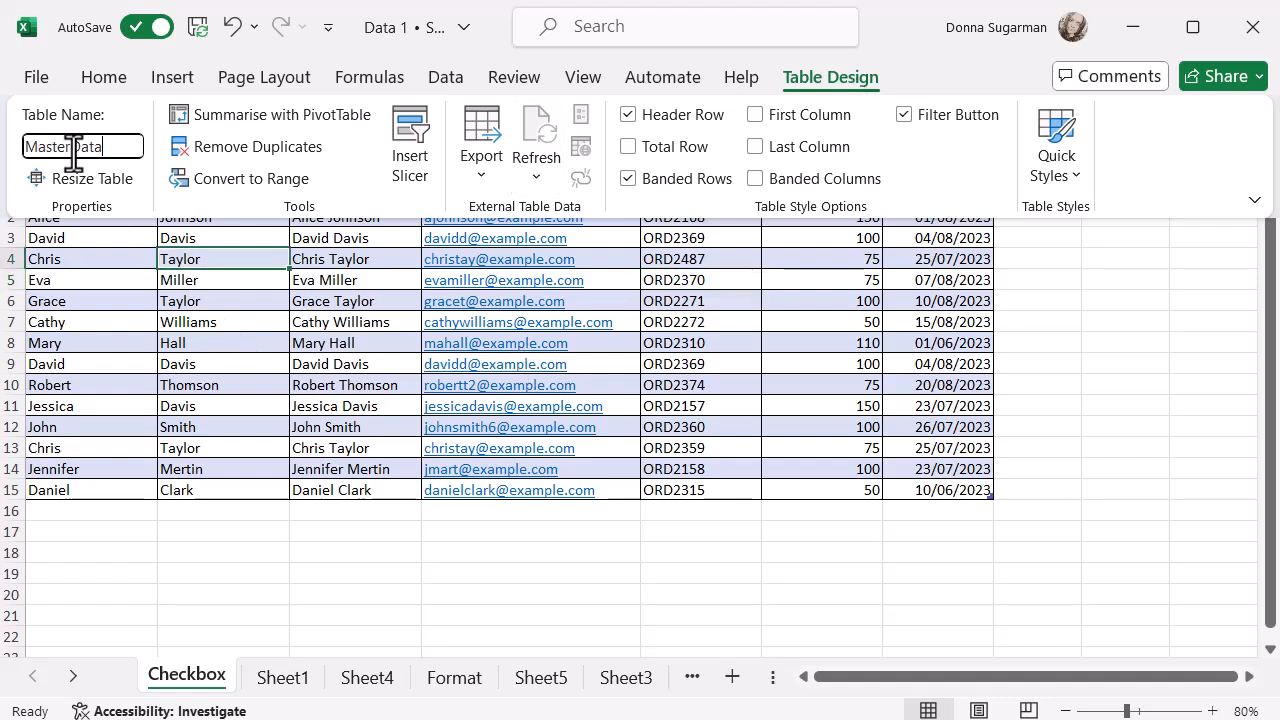
pyautogui.write('MasterData')
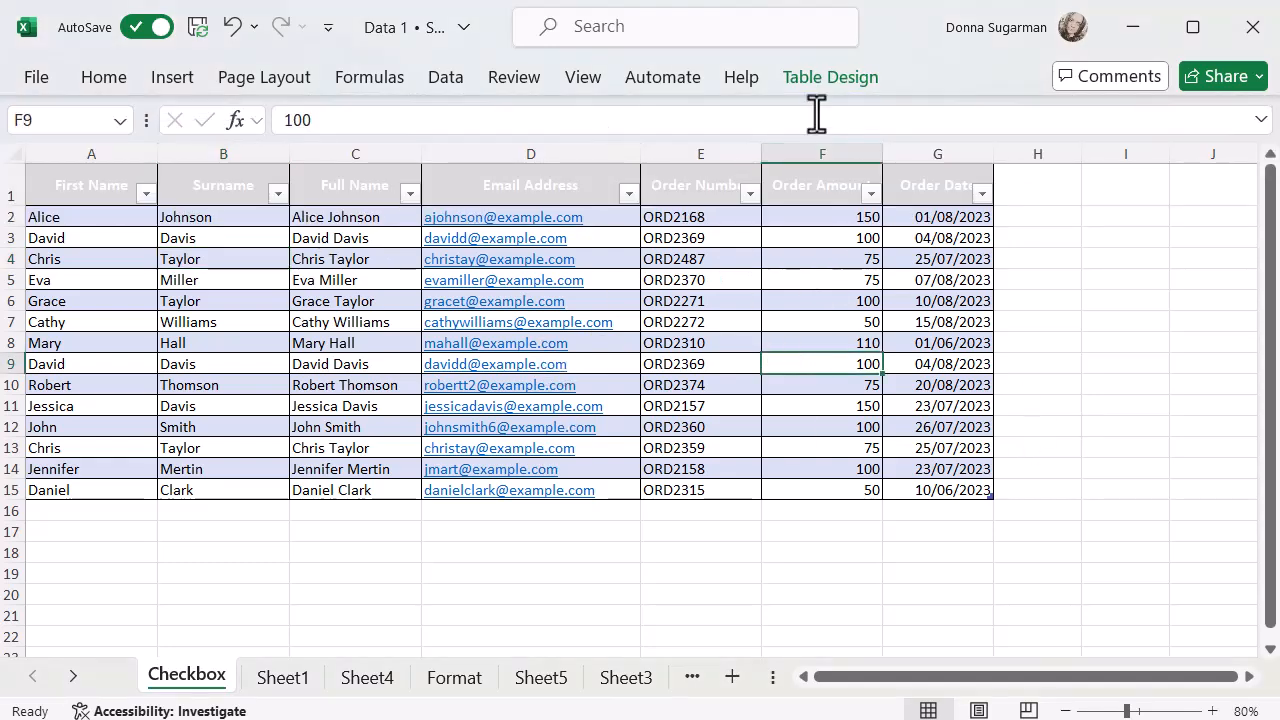
pyautogui.click(830, 76)
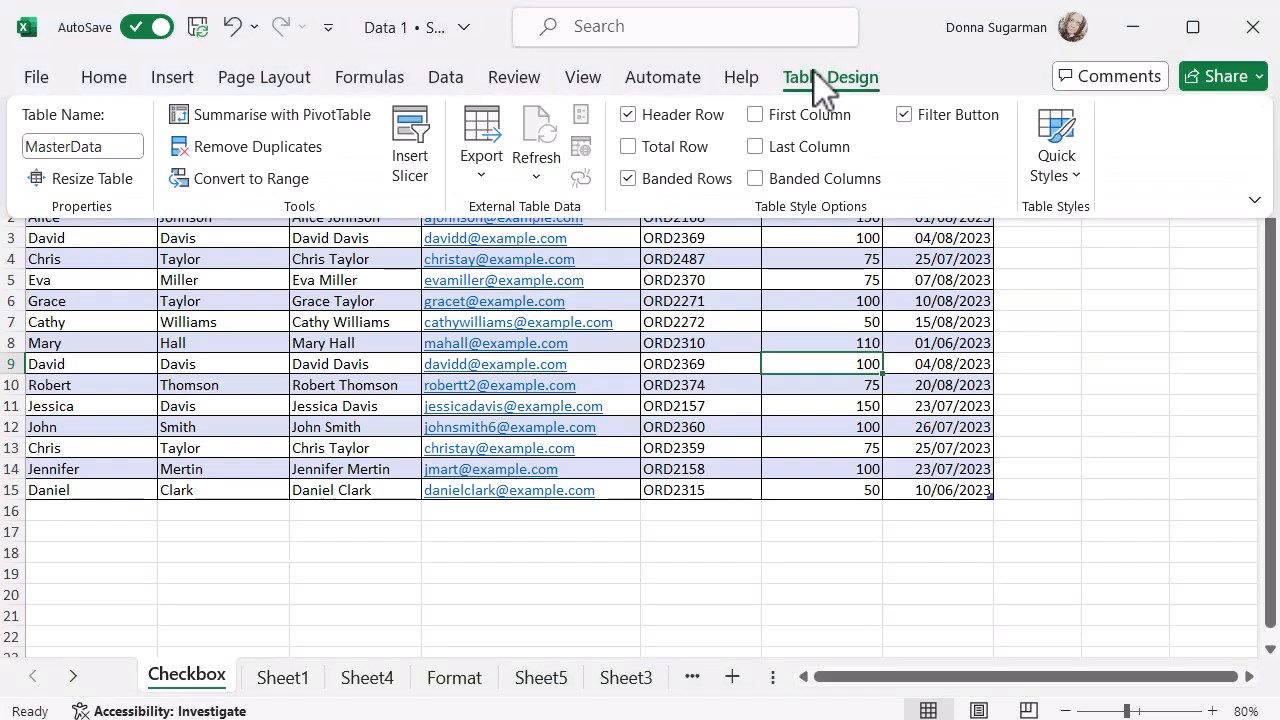
pyautogui.moveTo(856, 90)
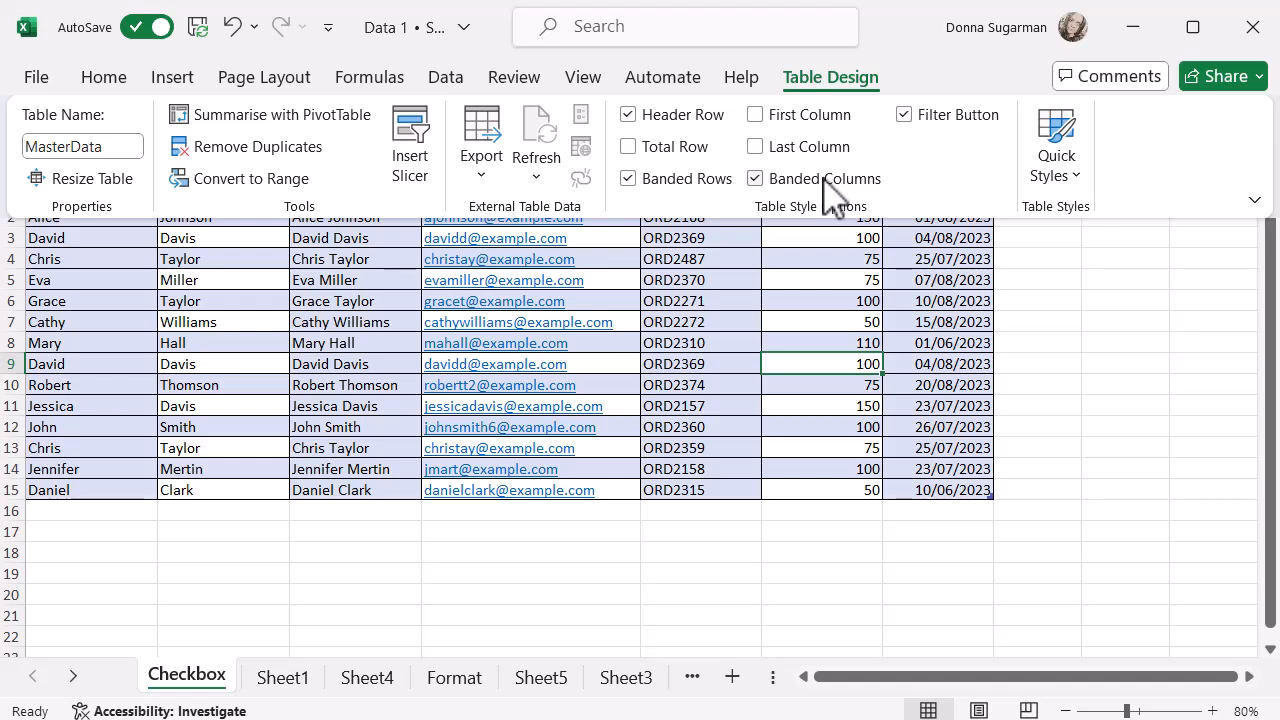
pyautogui.click(754, 178)
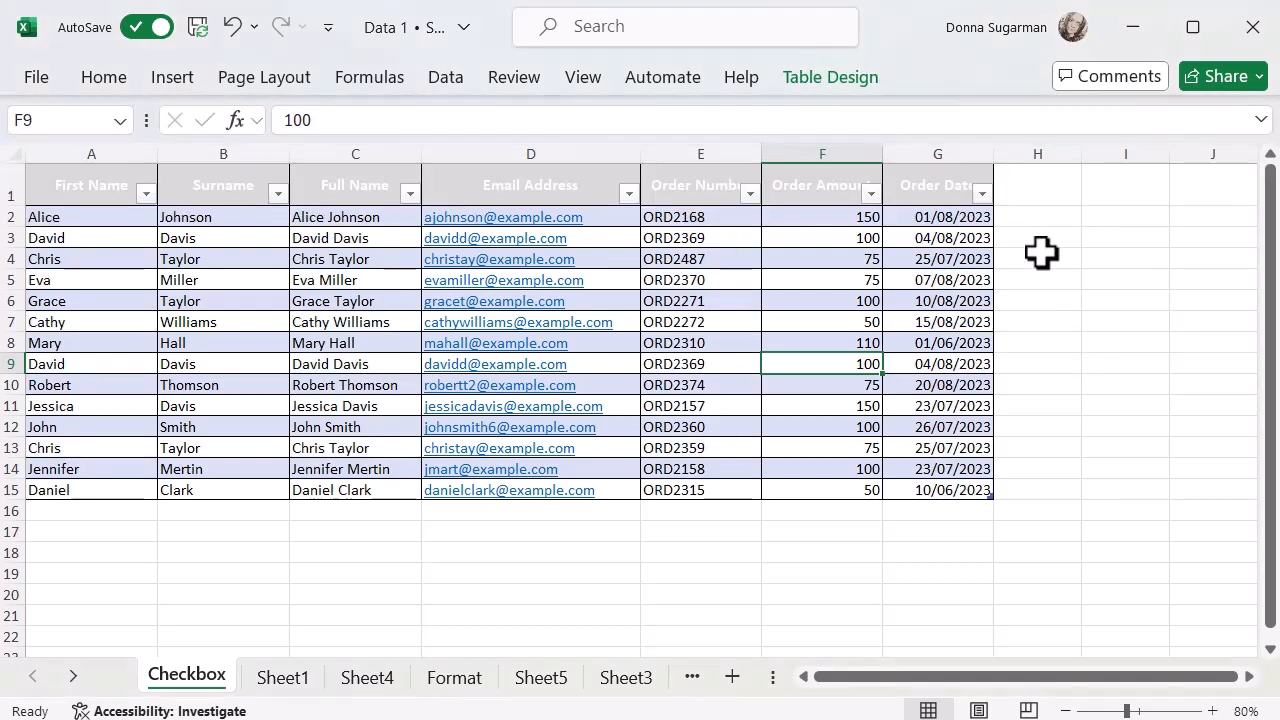
pyautogui.moveTo(110, 200)
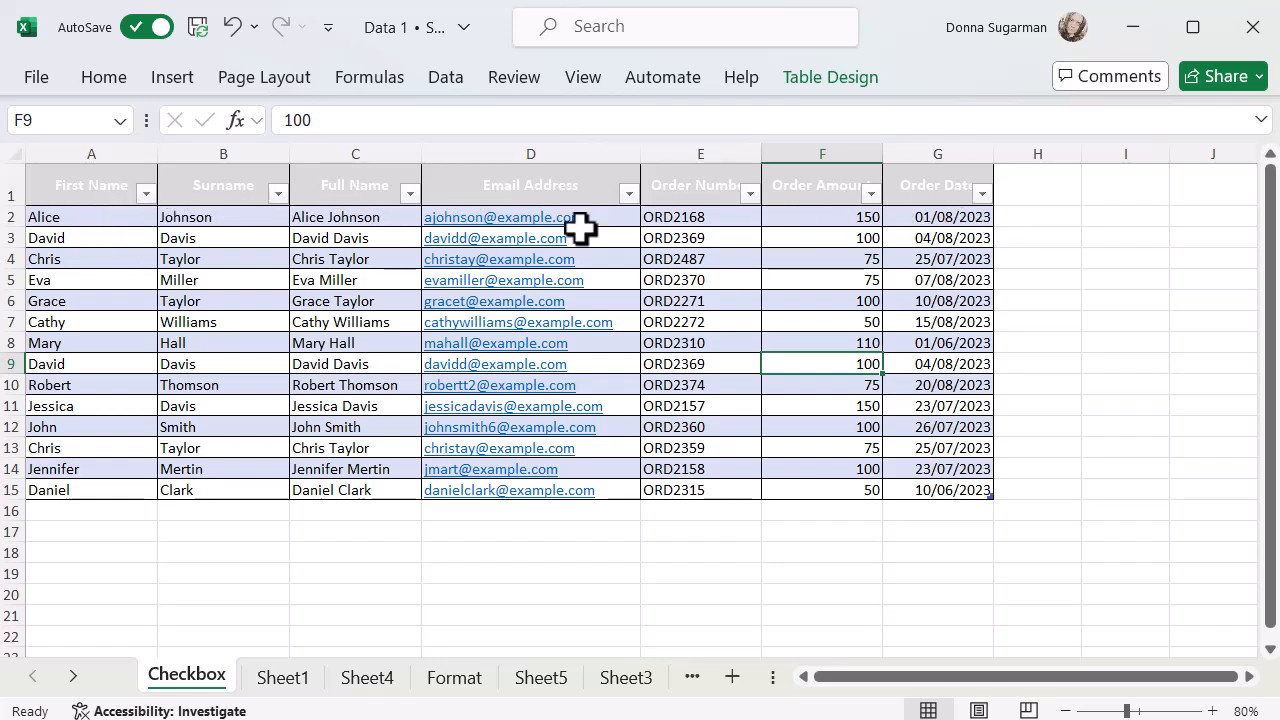
pyautogui.moveTo(636, 148)
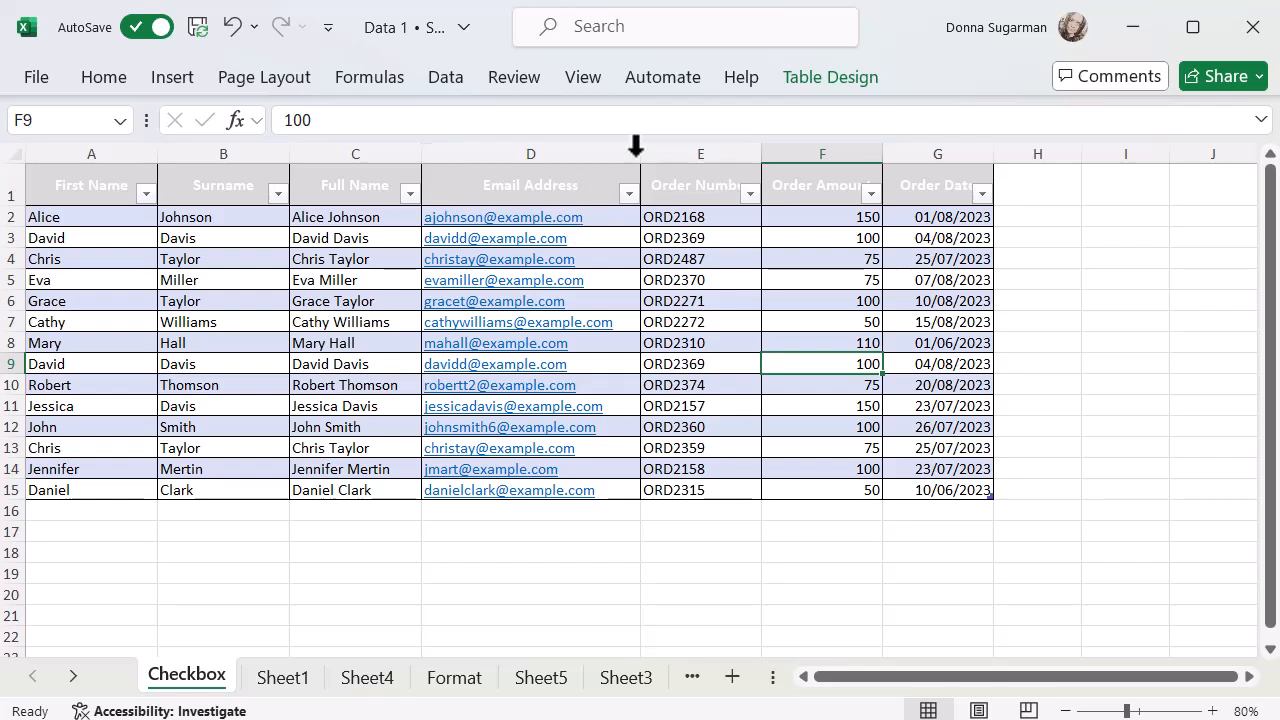
pyautogui.click(748, 192)
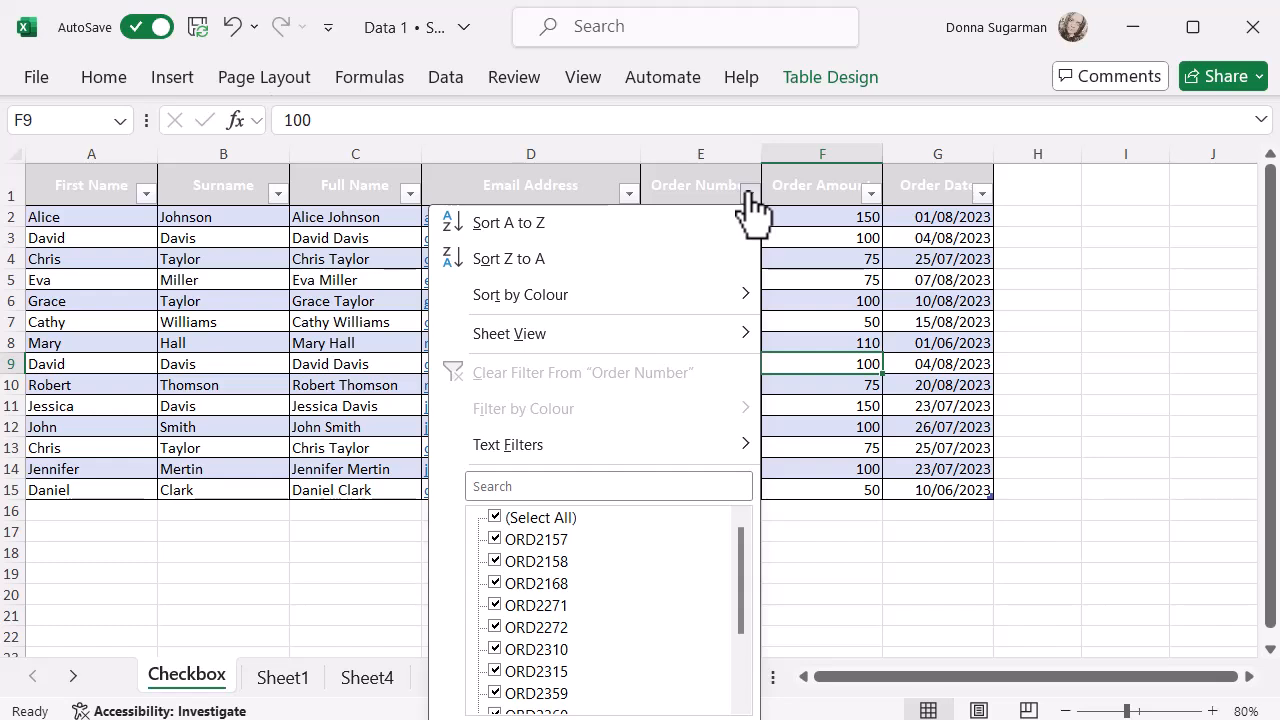
pyautogui.moveTo(718, 356)
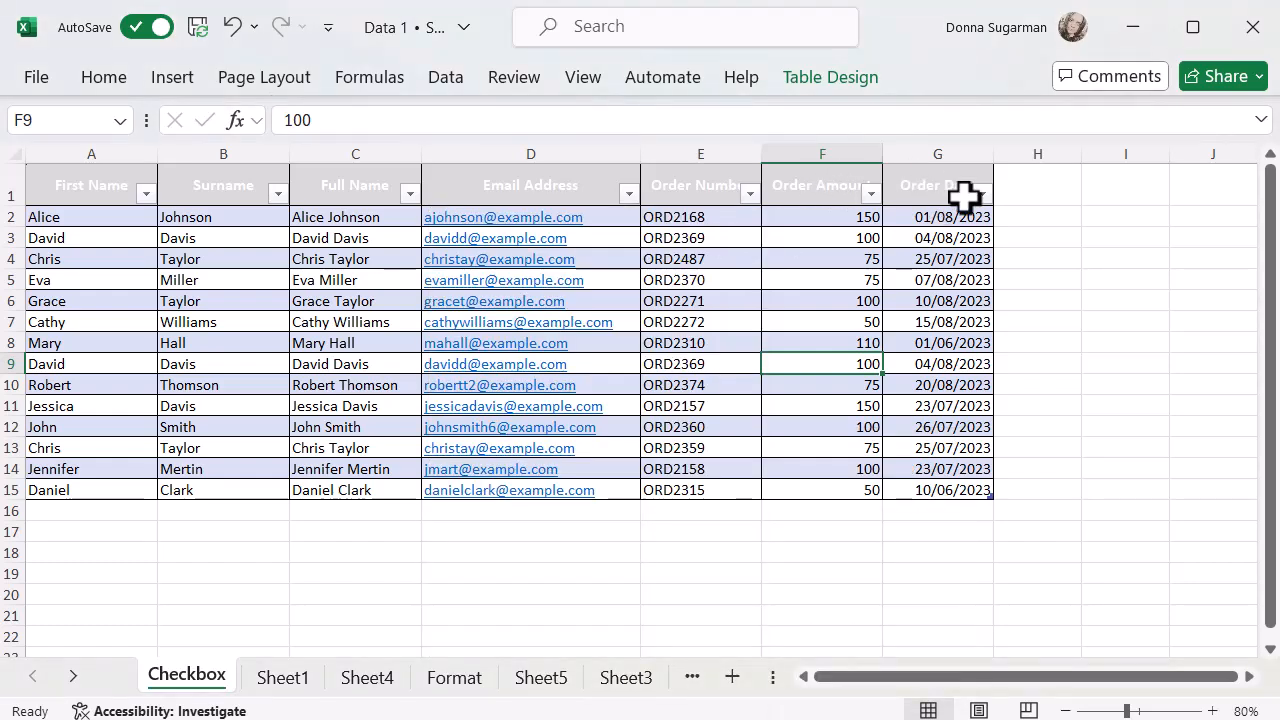
pyautogui.click(980, 192)
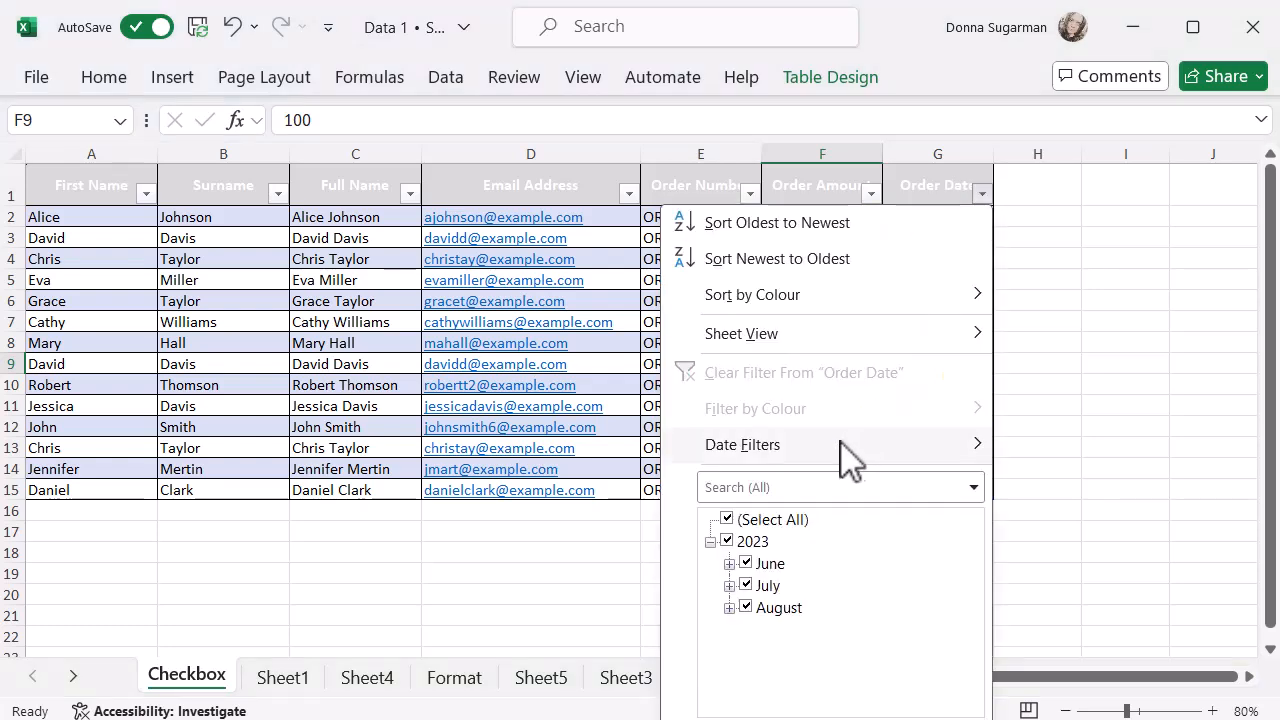
pyautogui.click(744, 444)
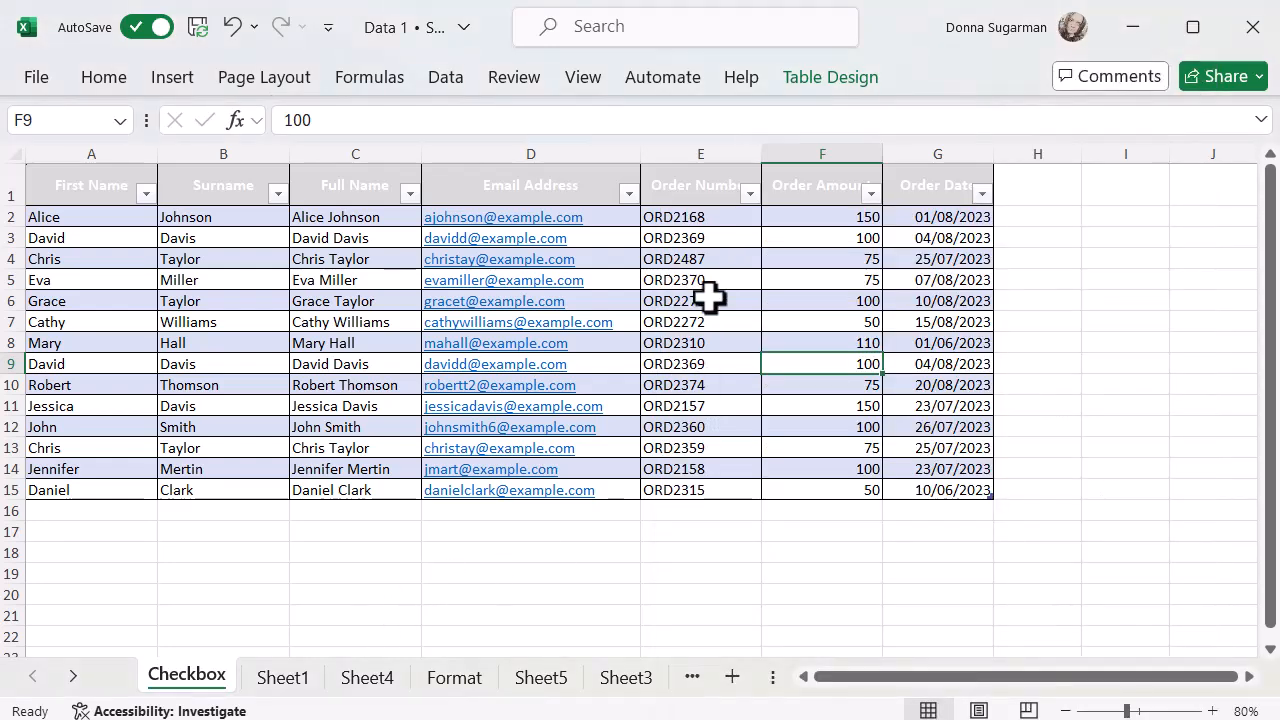
pyautogui.scroll(-3)
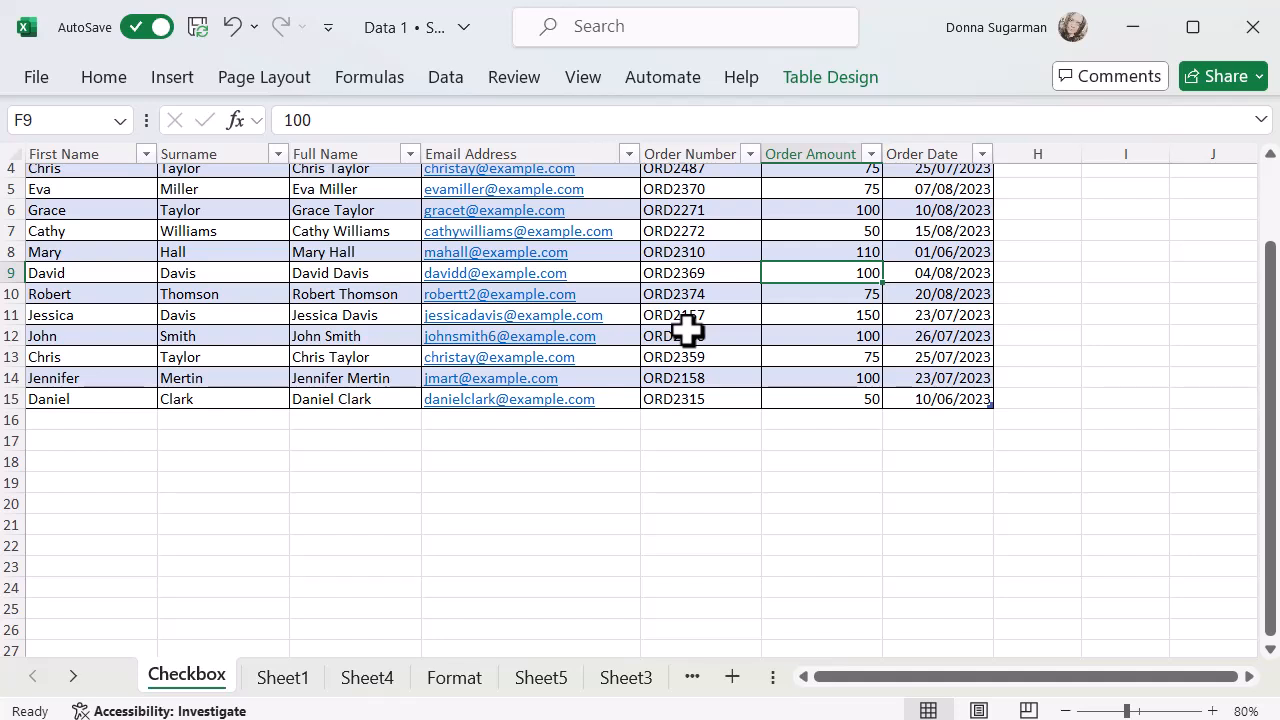
pyautogui.scroll(-3)
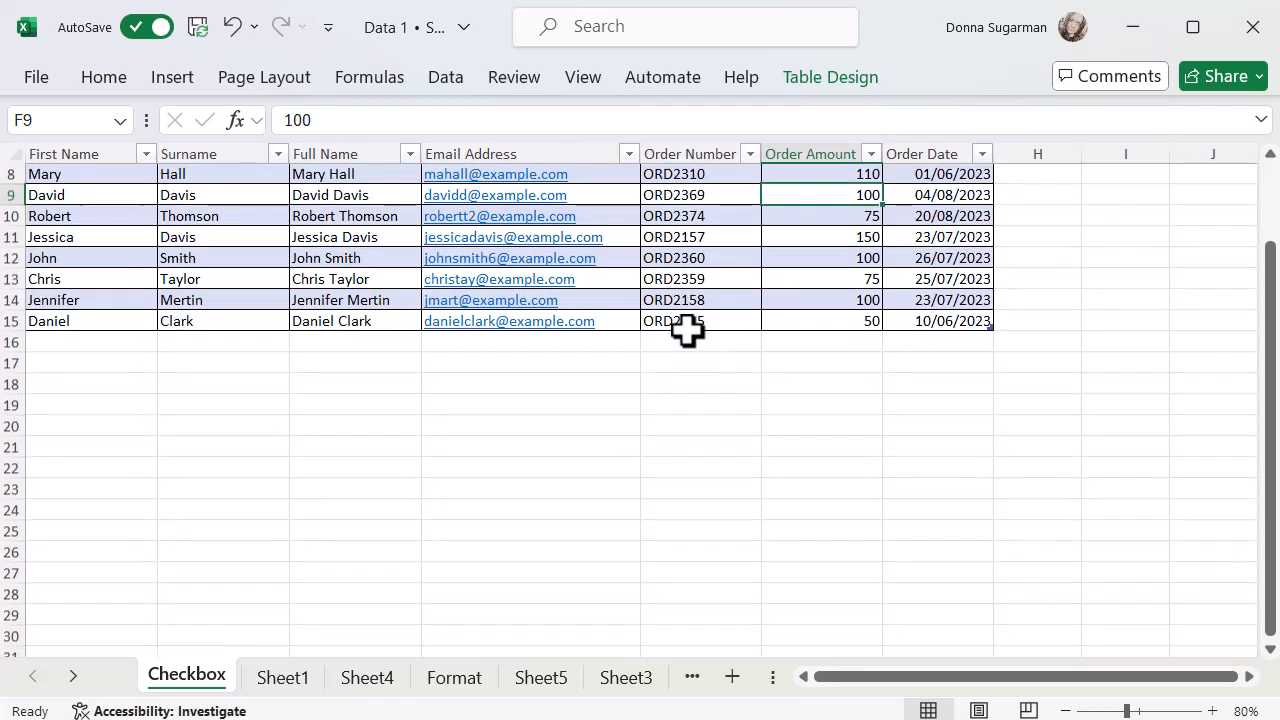
pyautogui.scroll(-3)
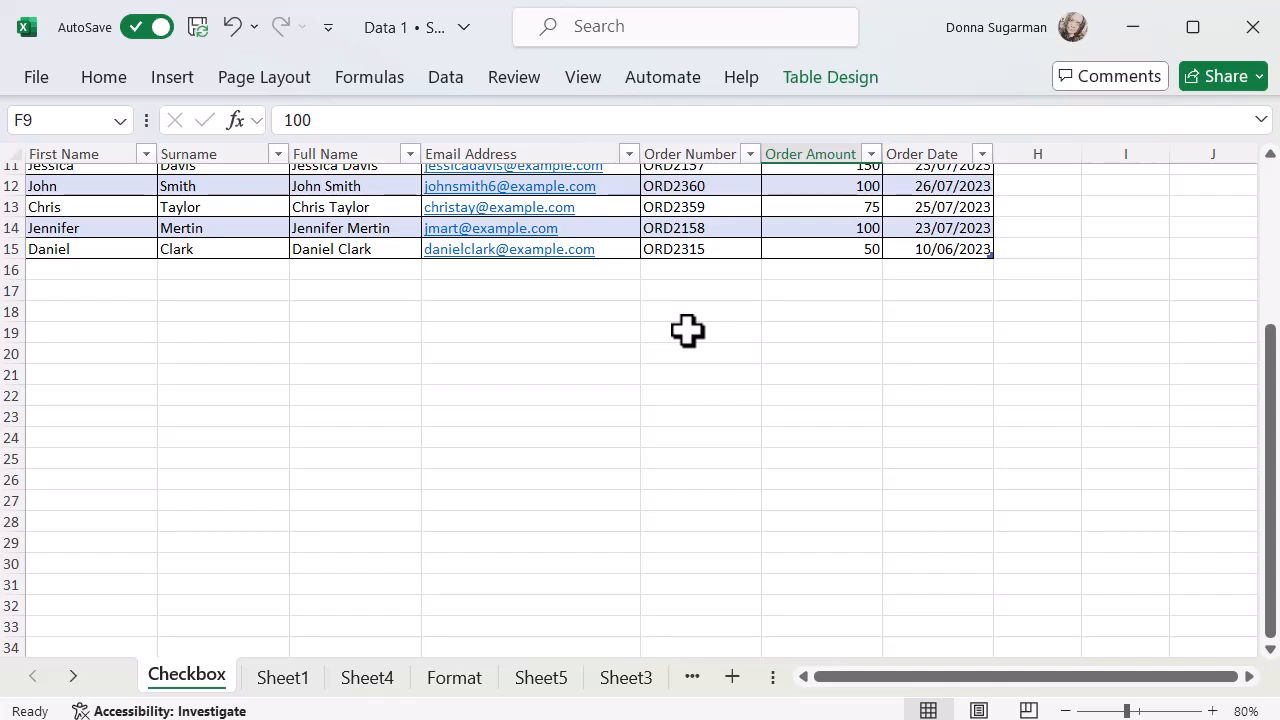
pyautogui.scroll(3)
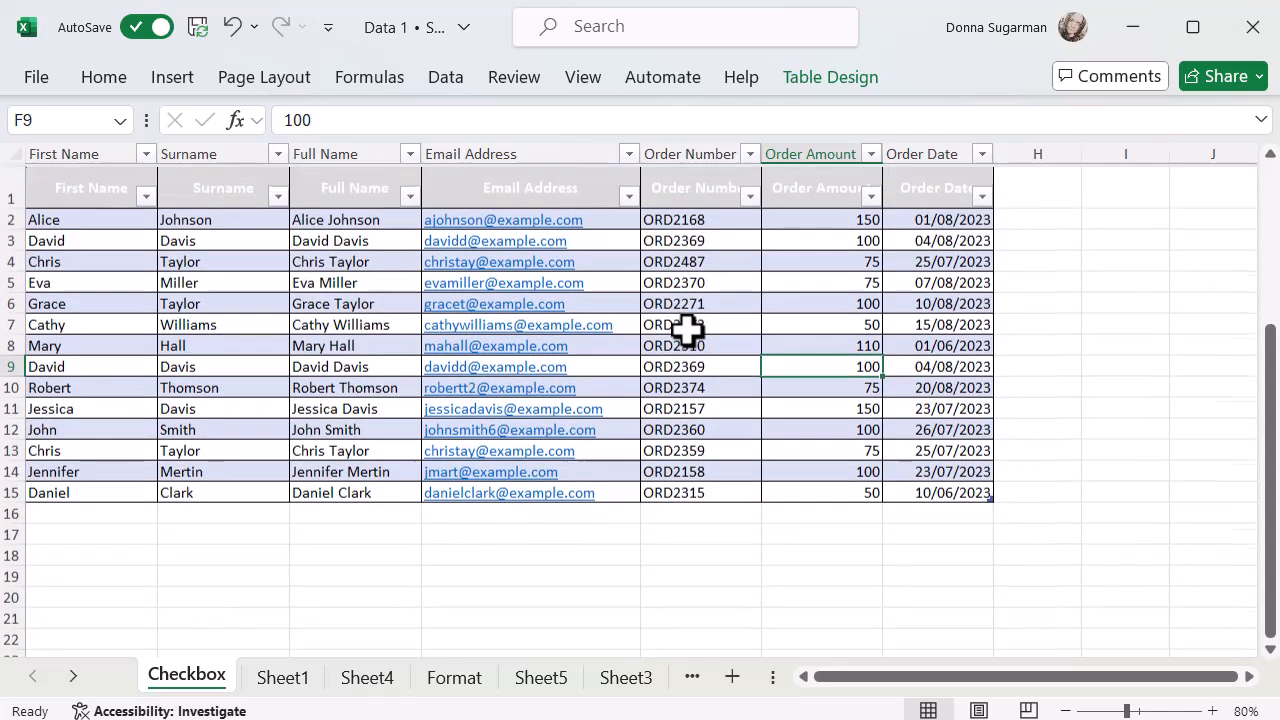
pyautogui.click(830, 76)
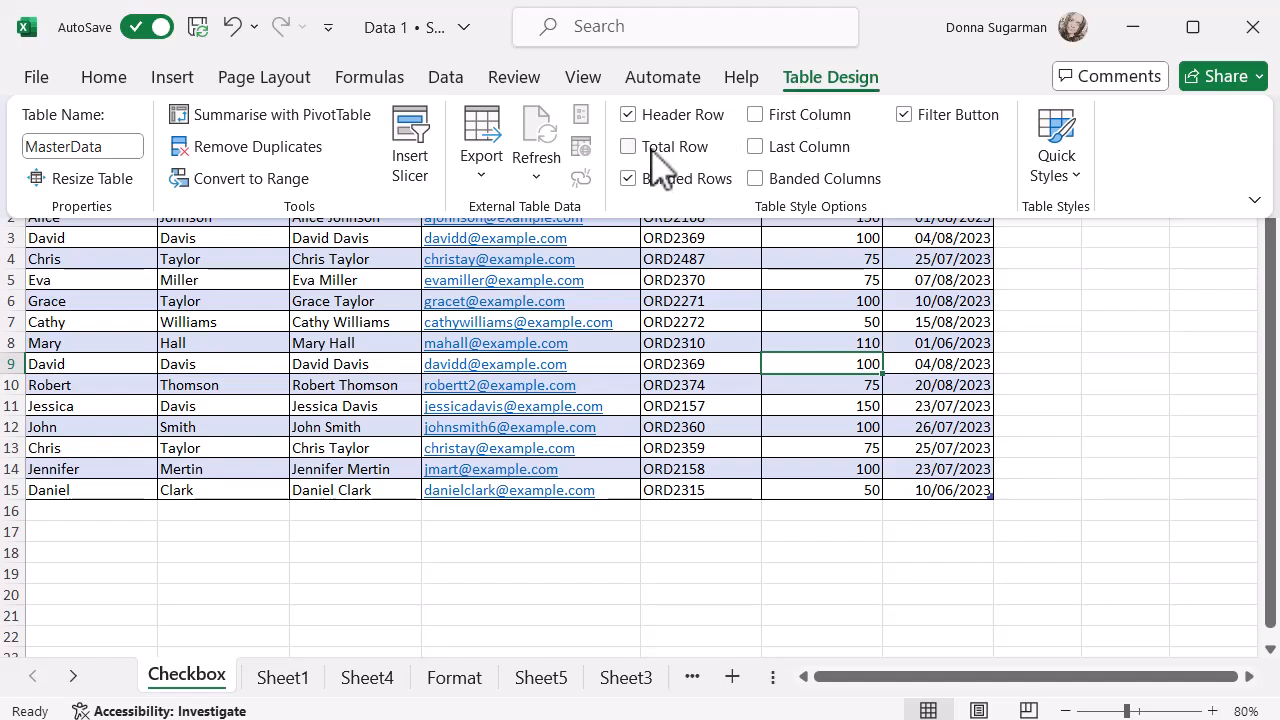
pyautogui.moveTo(656, 160)
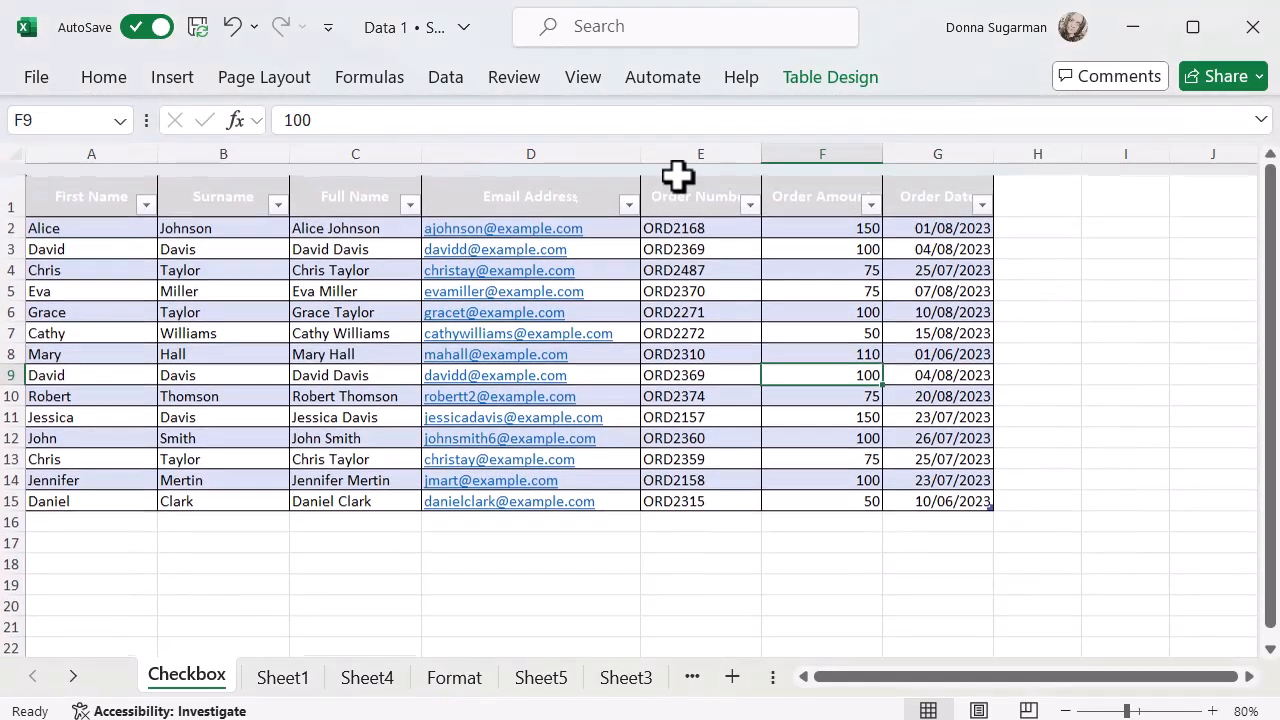
pyautogui.click(830, 76)
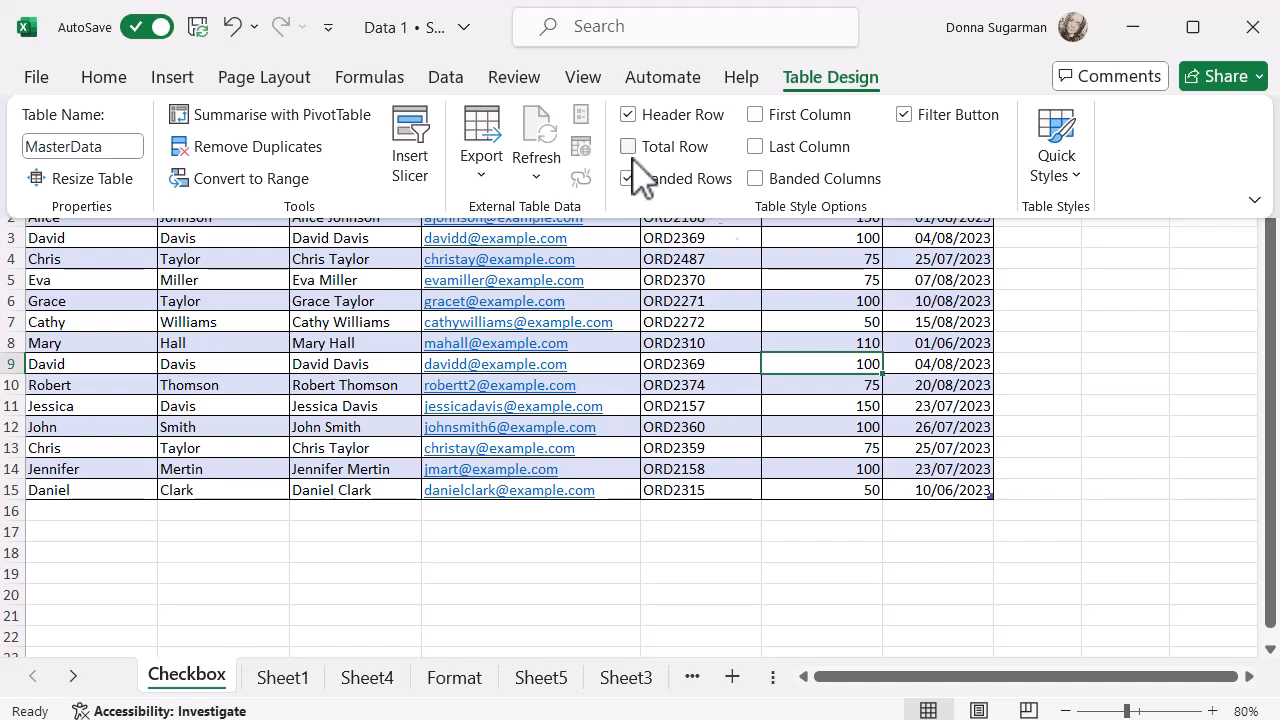
pyautogui.click(628, 178)
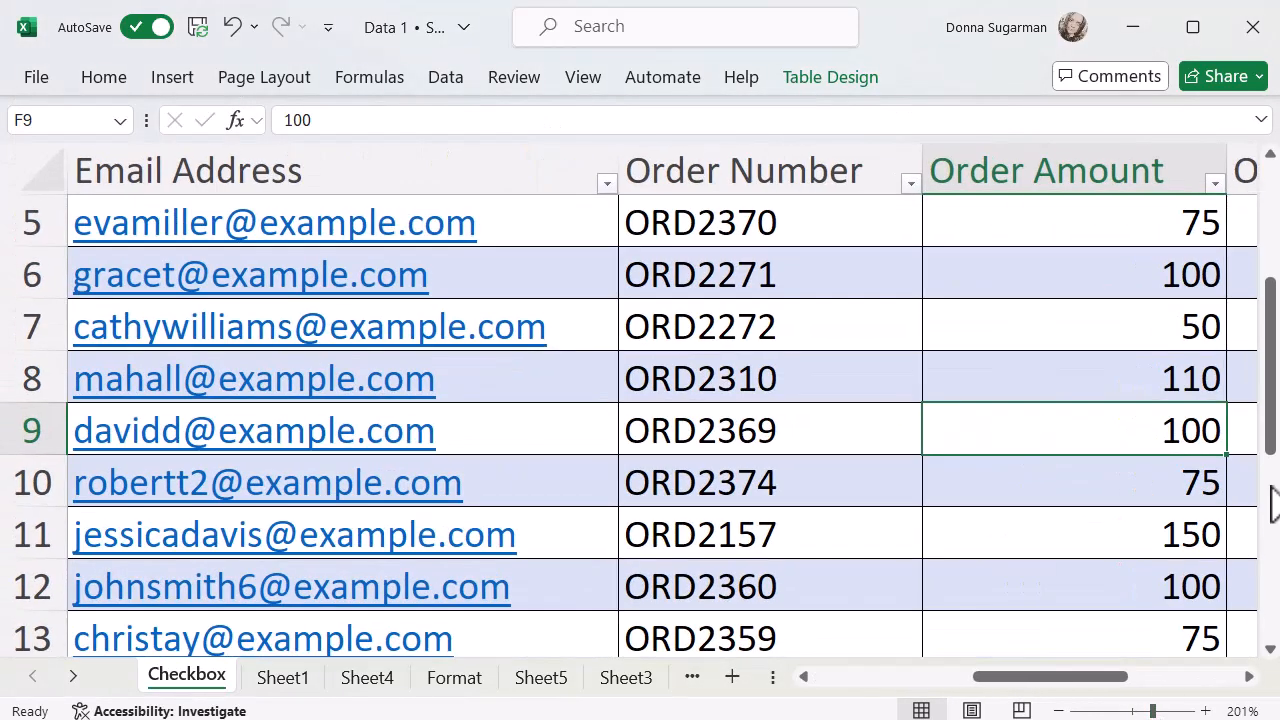
# Scroll down and right to the table's bottom-right corner after Order Date.
pyautogui.scroll(-3)
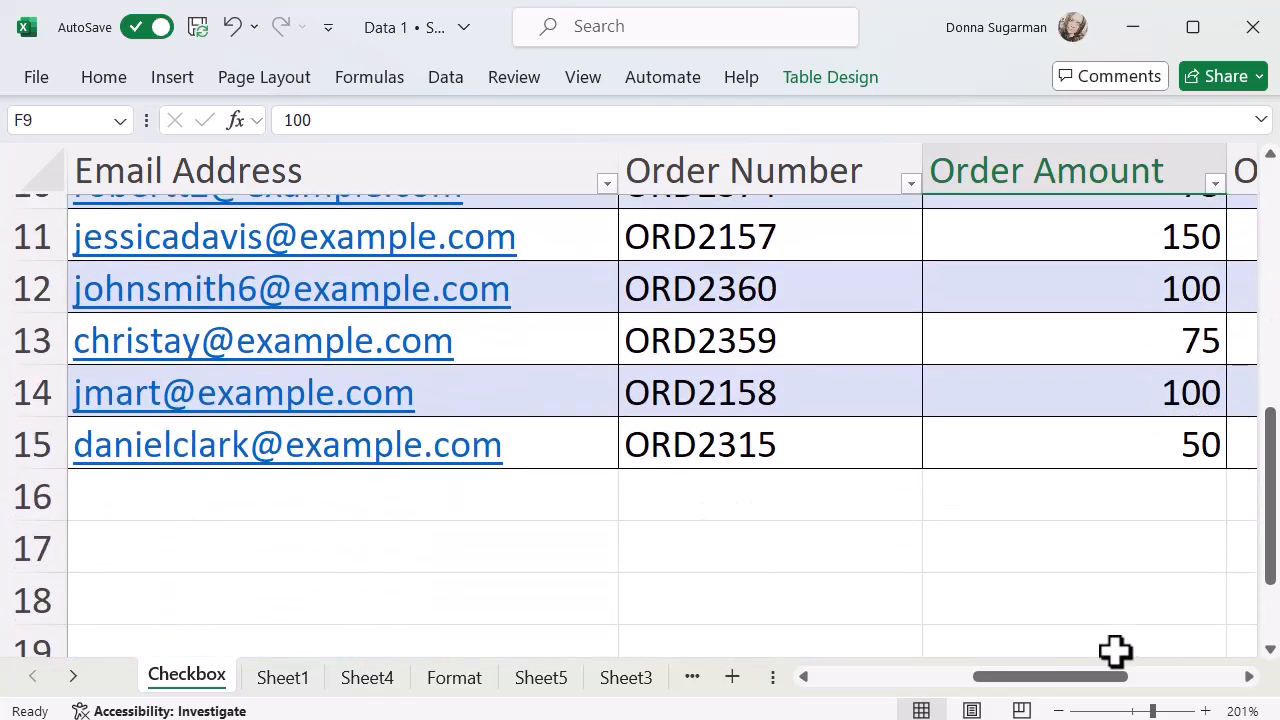
pyautogui.hscroll(3)
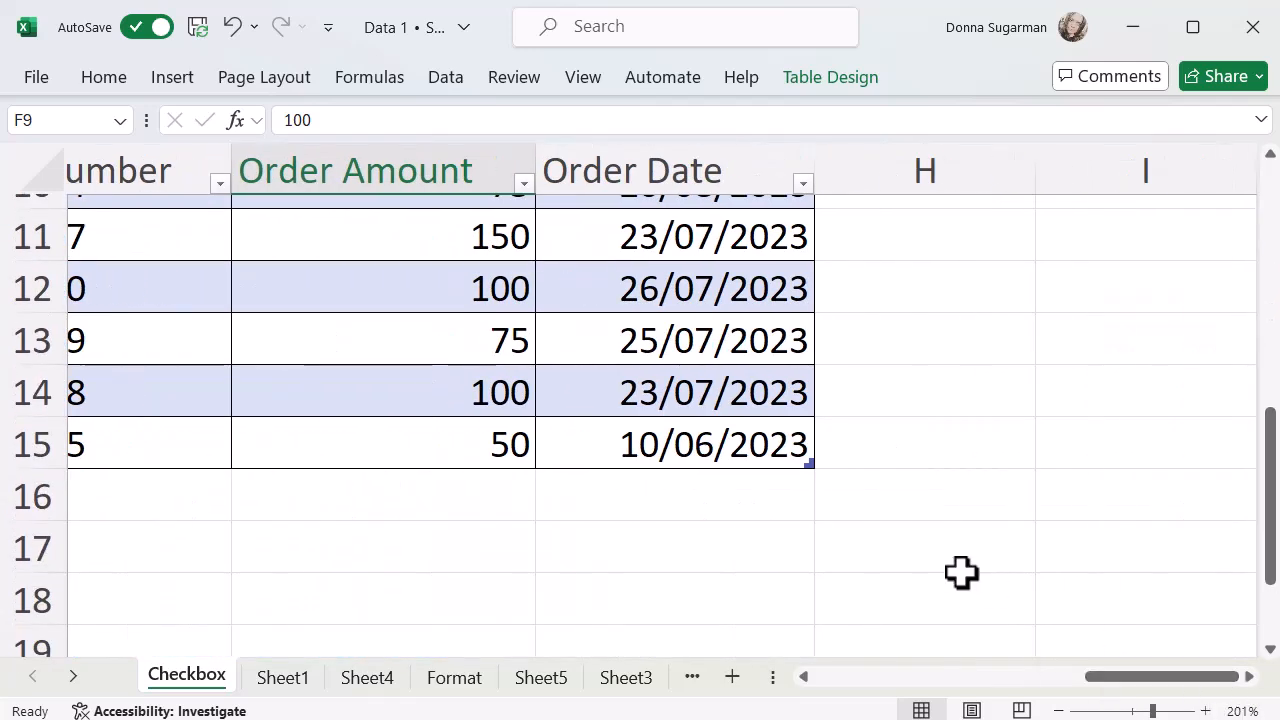
pyautogui.moveTo(844, 520)
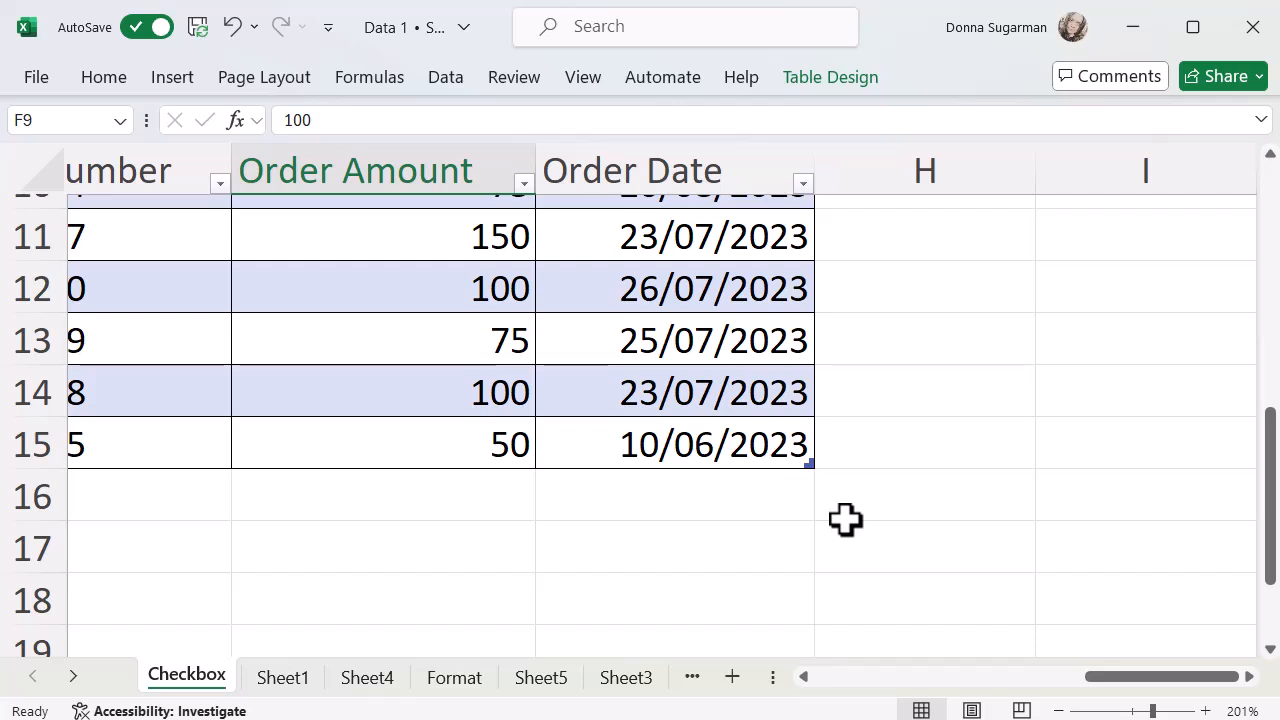
pyautogui.moveTo(844, 550)
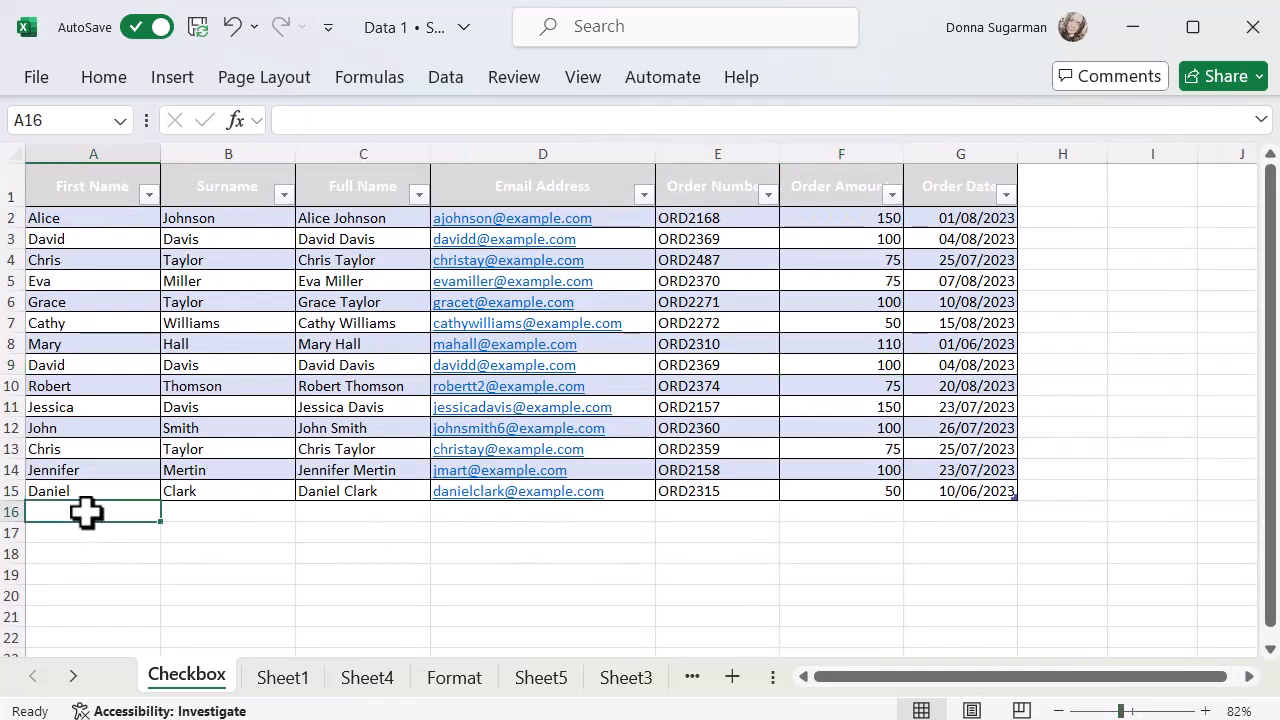
# Enter Chris in A16 so the table expands to row 16 and Full Name fills in.
pyautogui.write('Chris')
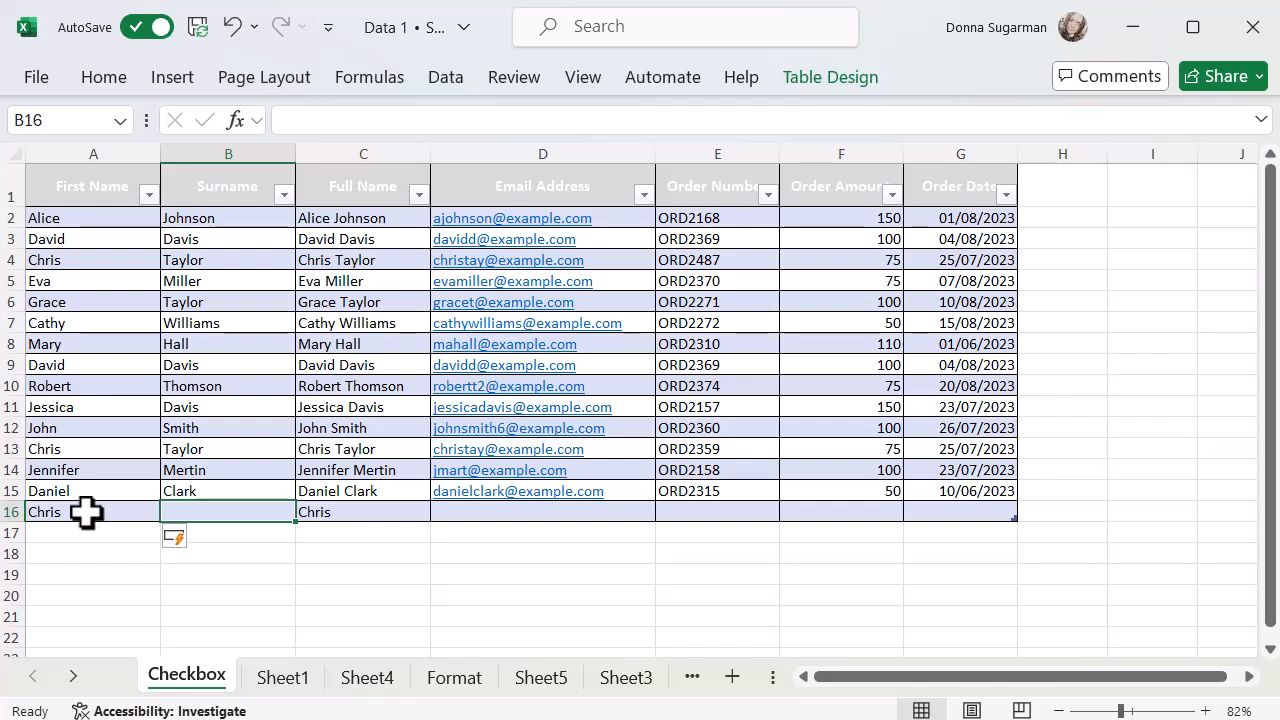
pyautogui.moveTo(836, 112)
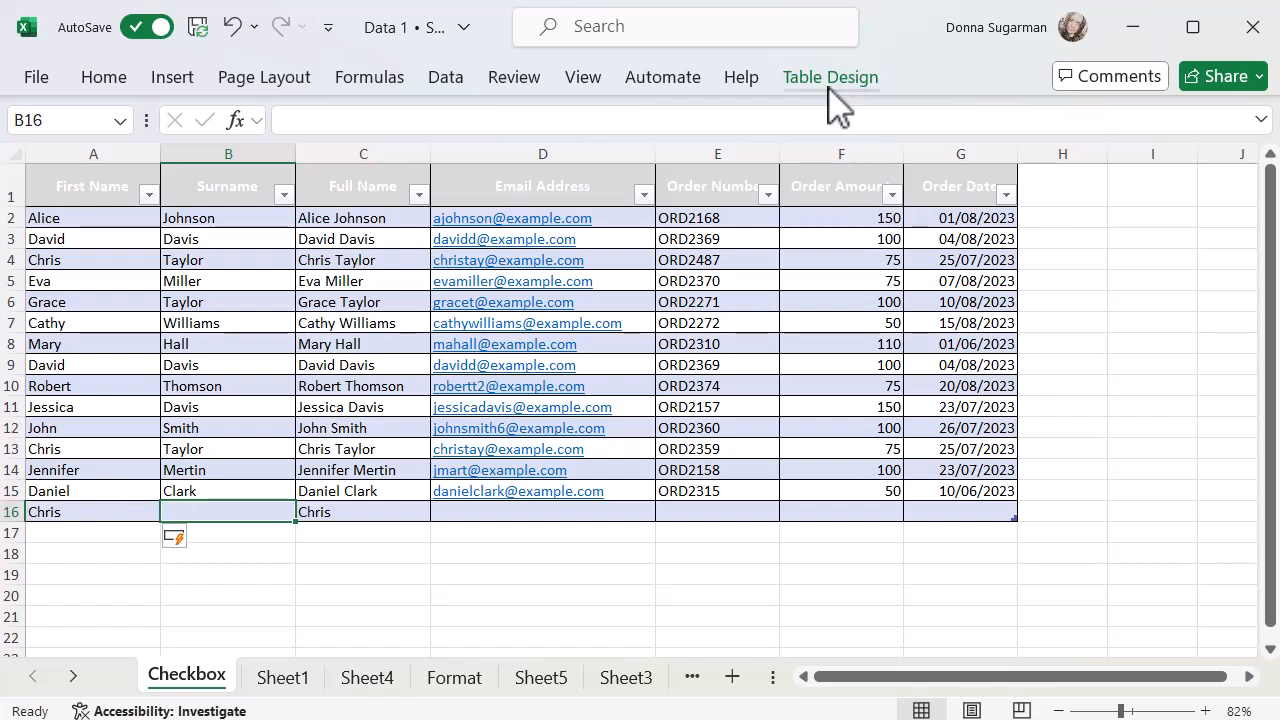
# Show the Table Design ribbon and its table styles gallery for MasterData.
pyautogui.click(828, 76)
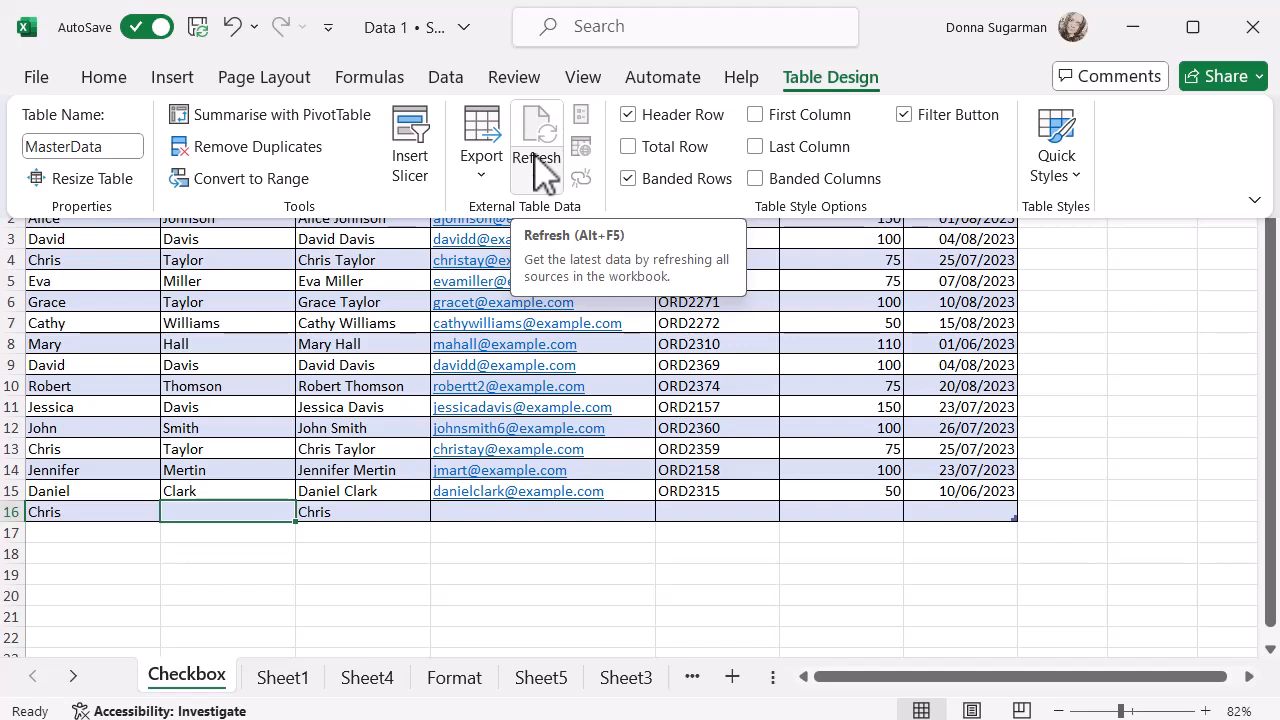
pyautogui.click(1056, 140)
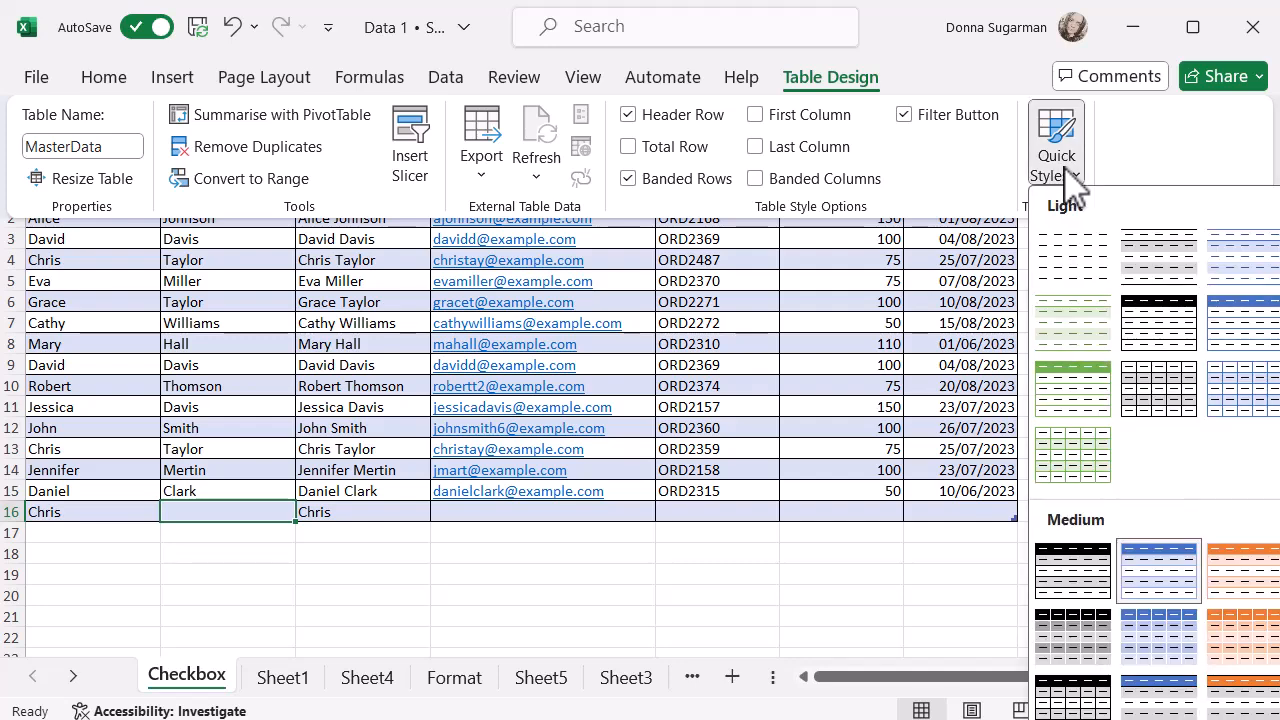
pyautogui.moveTo(1090, 304)
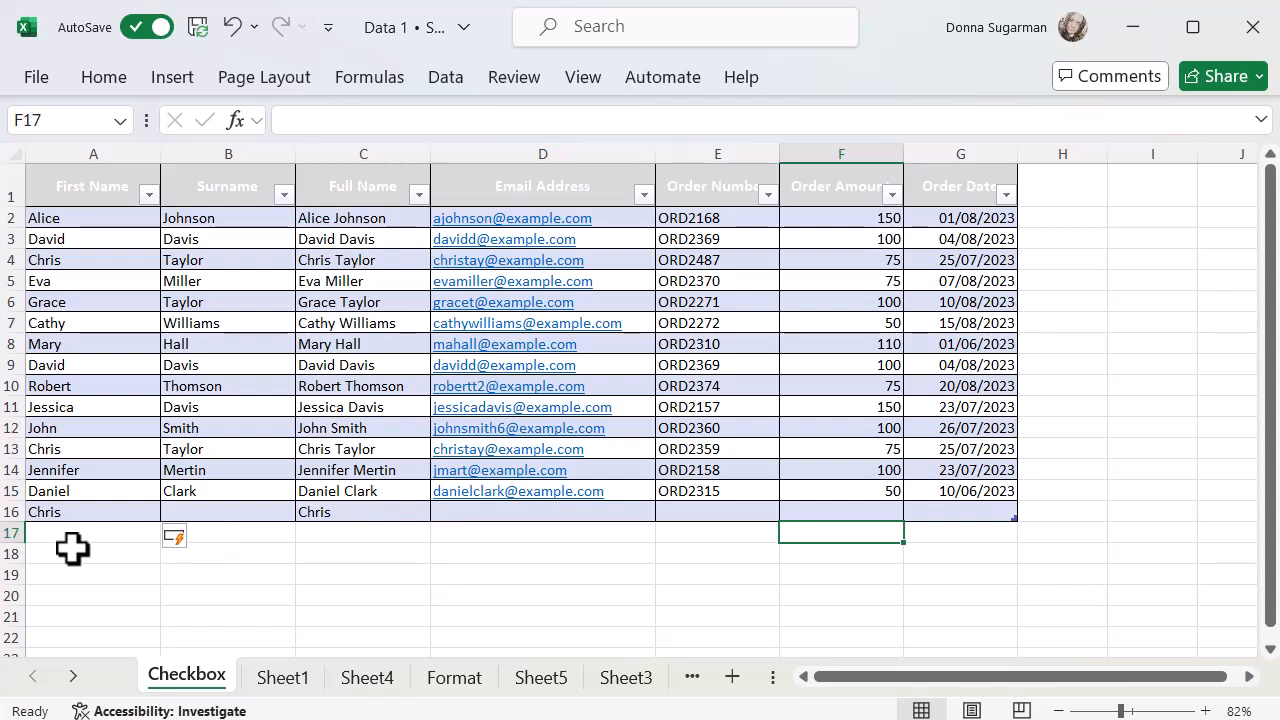
pyautogui.moveTo(346, 548)
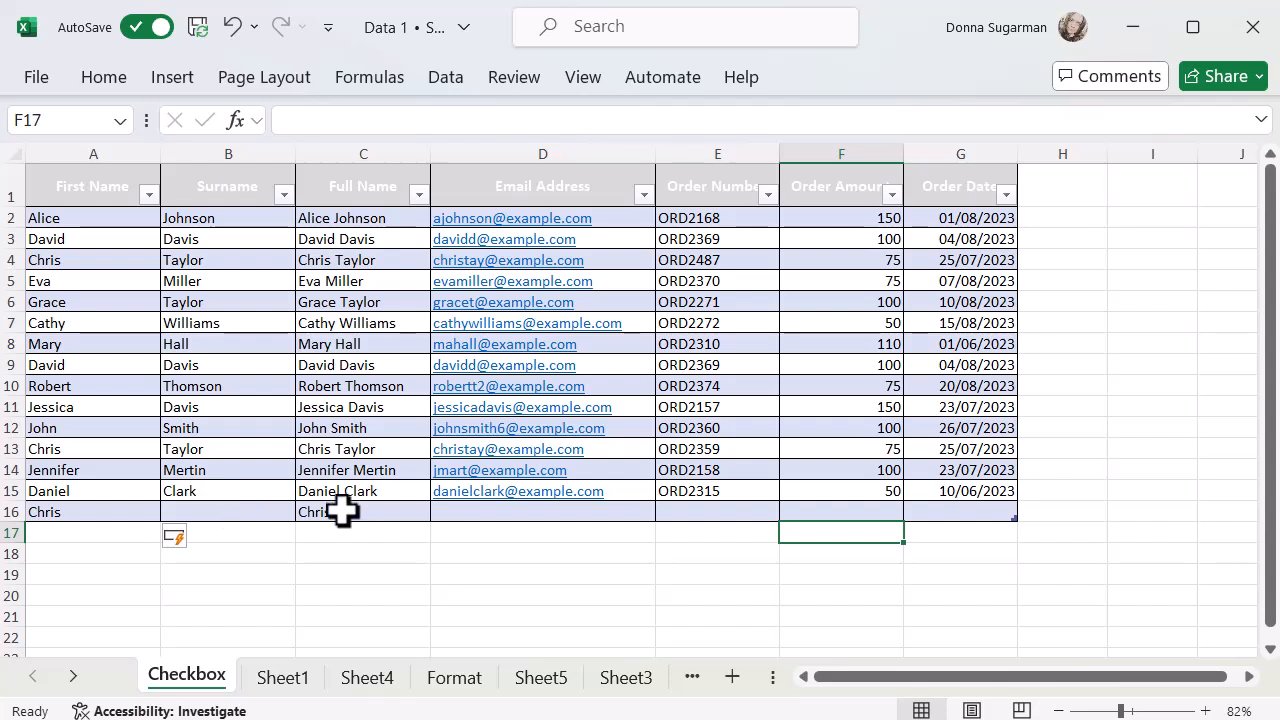
# Check the CONCAT formula in C15, then enter Davis as the surname in B16.
pyautogui.click(344, 492)
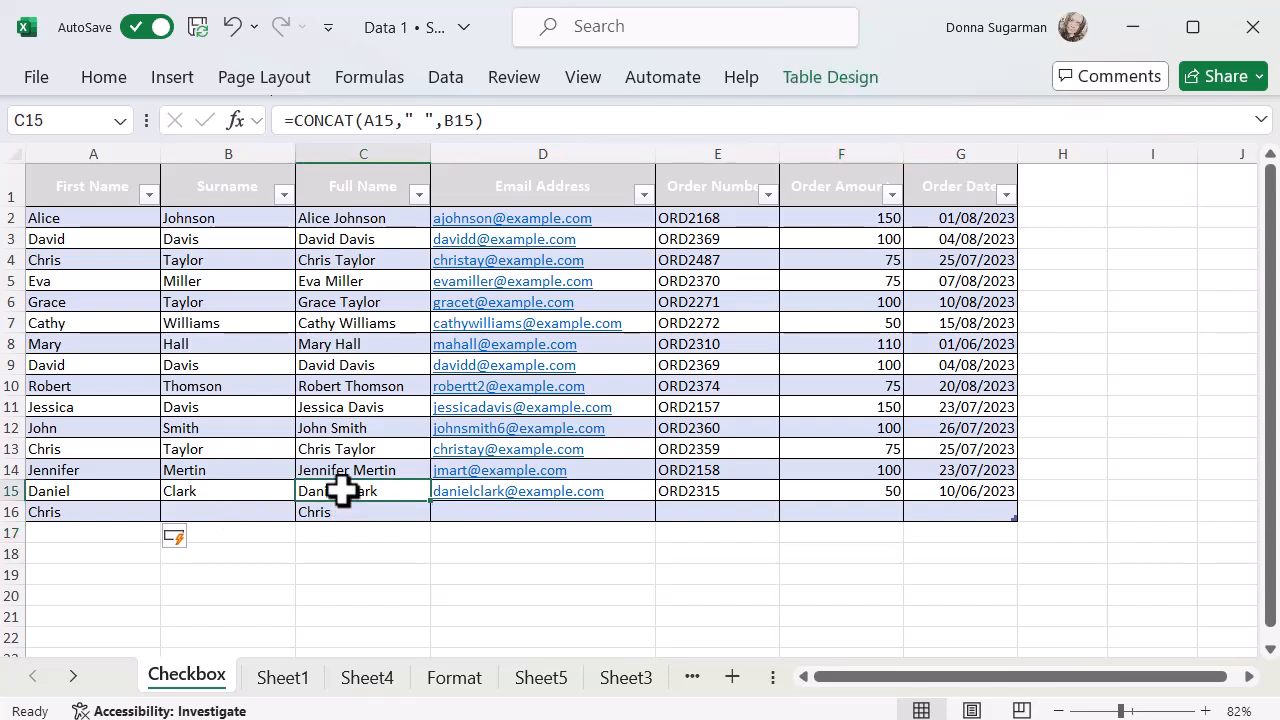
pyautogui.click(228, 512)
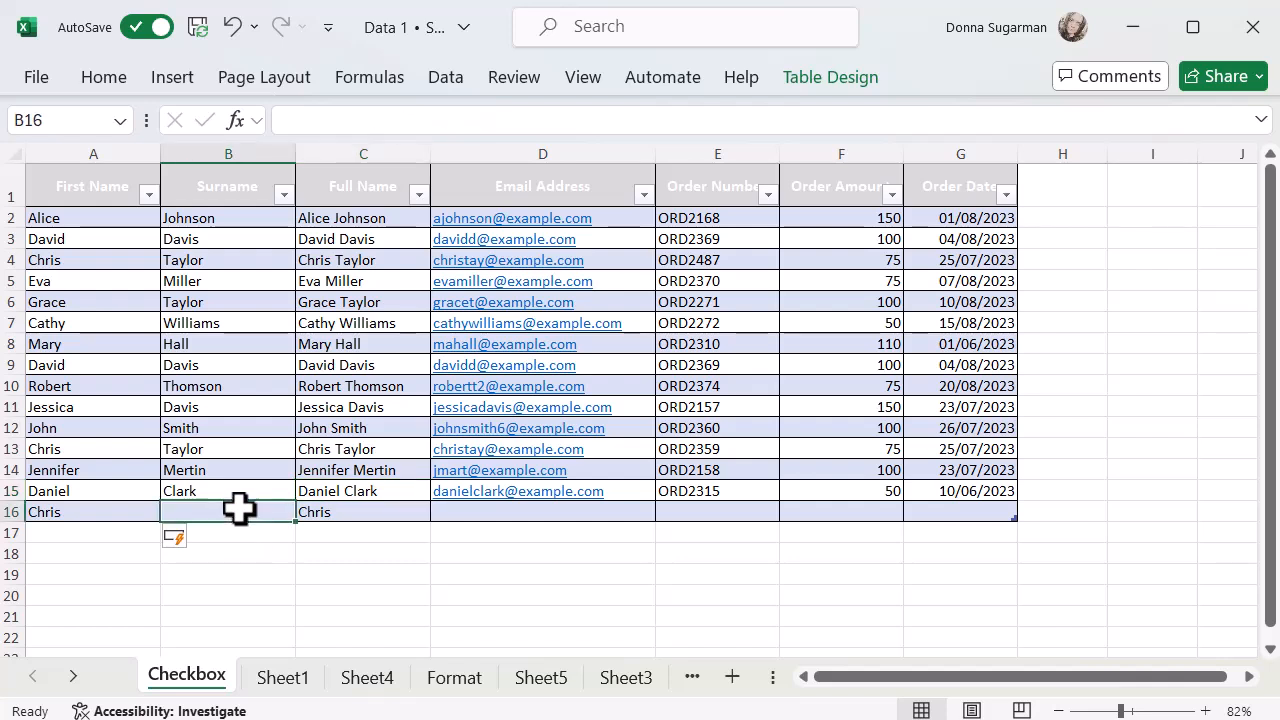
pyautogui.write('Davis')
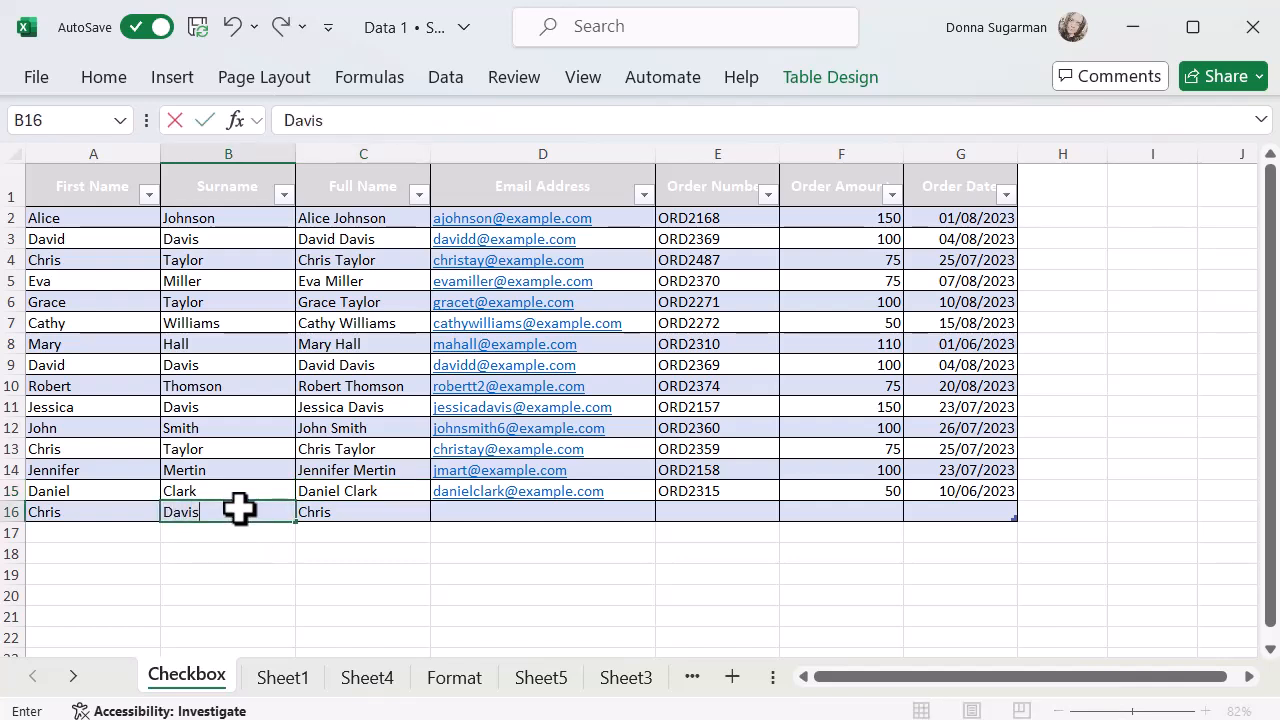